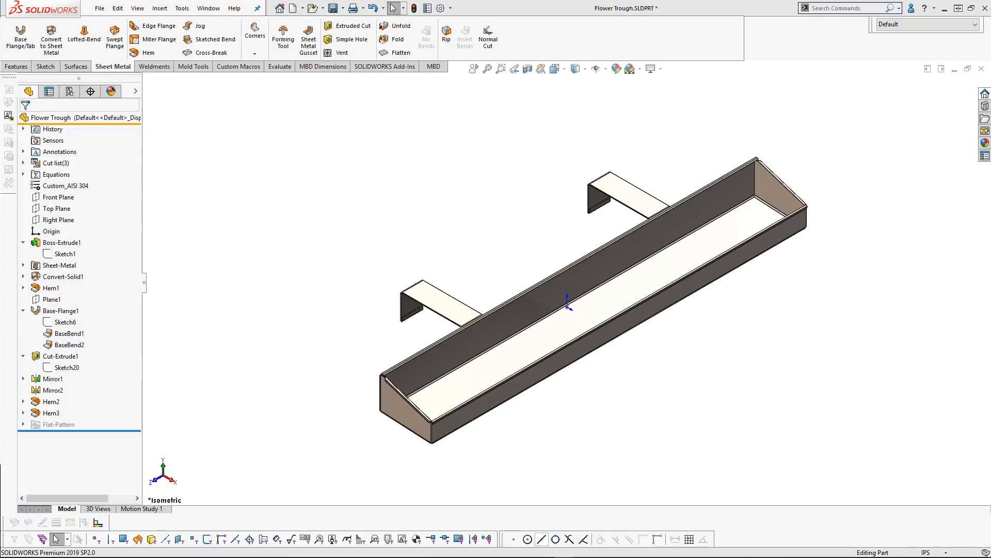
Enable the MBD command tab from the CommandManager tab list
left_click(384, 66)
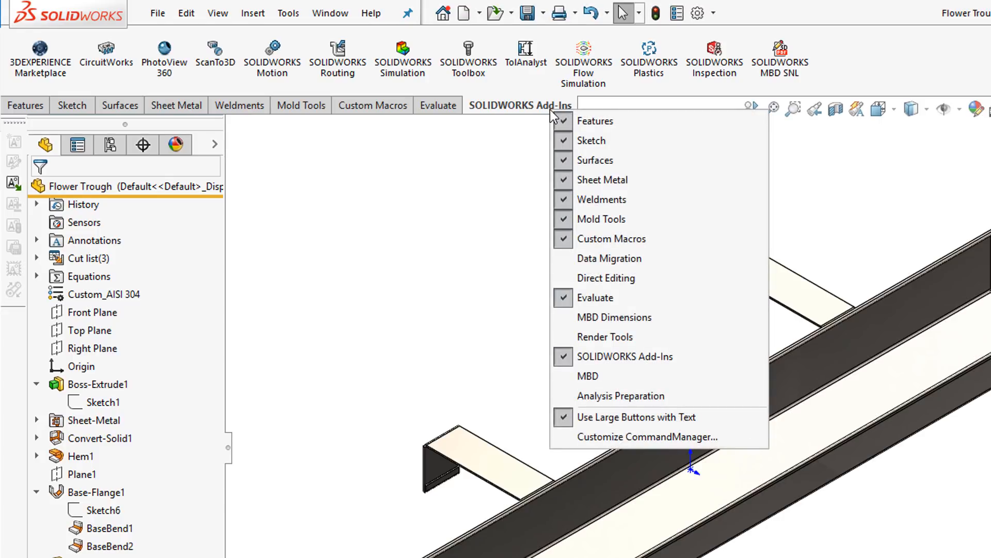
mouse_move(615, 377)
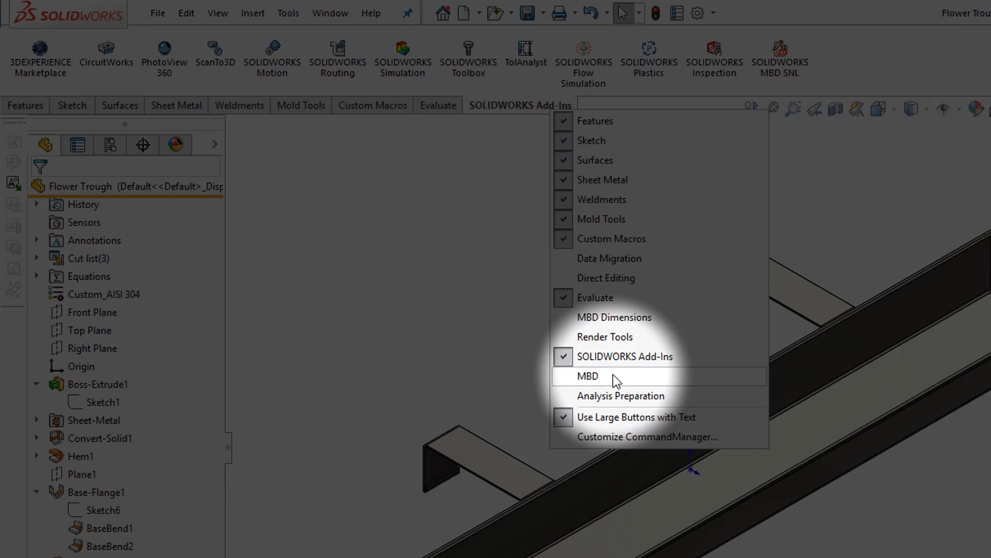
left_click(588, 376)
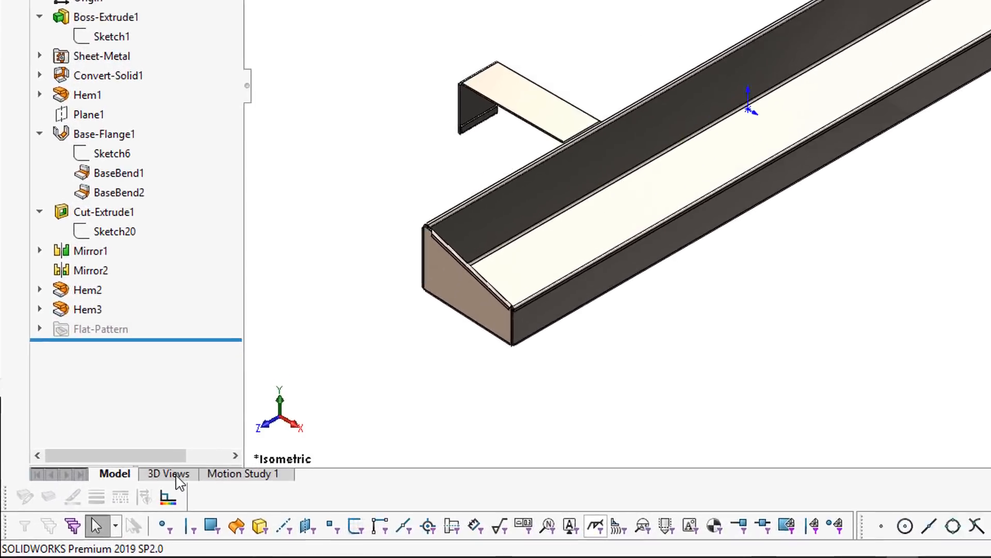
Capture the trough's current isometric view as a 3D view named ISO
left_click(168, 473)
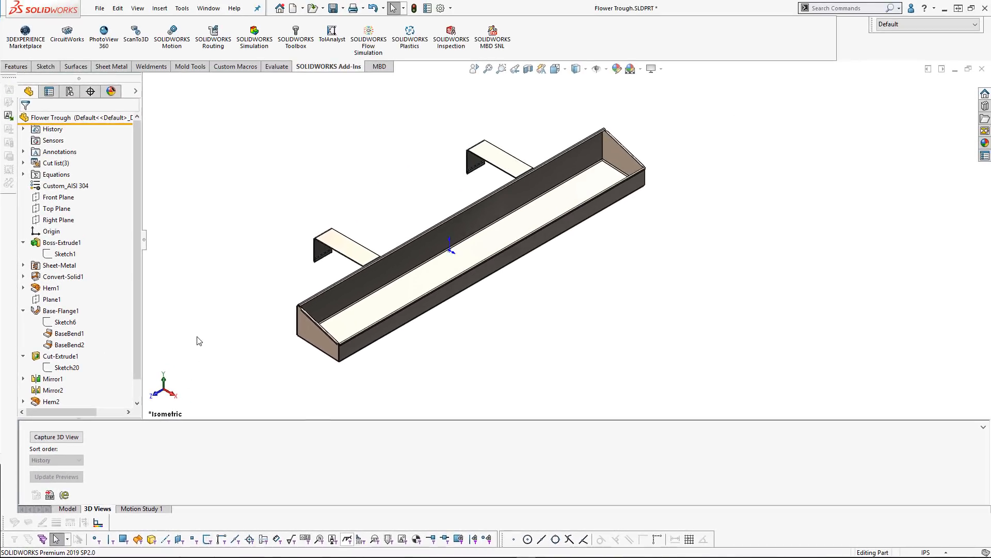
mouse_move(175, 351)
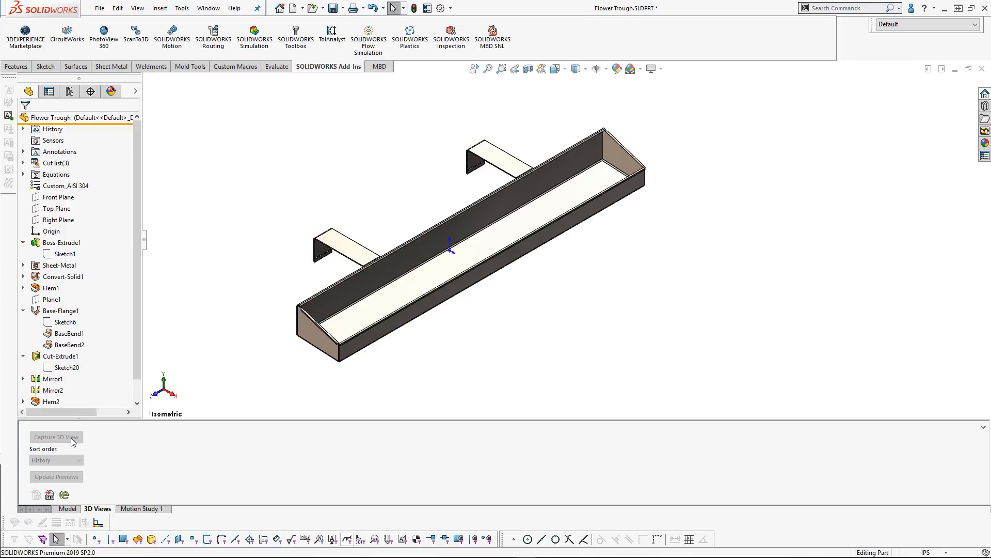
mouse_move(246, 343)
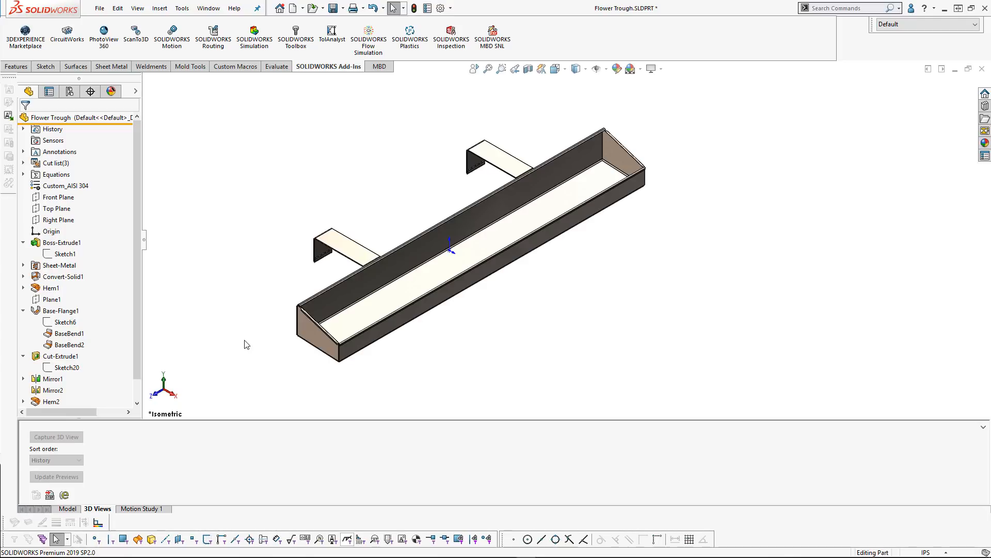
left_click(56, 436)
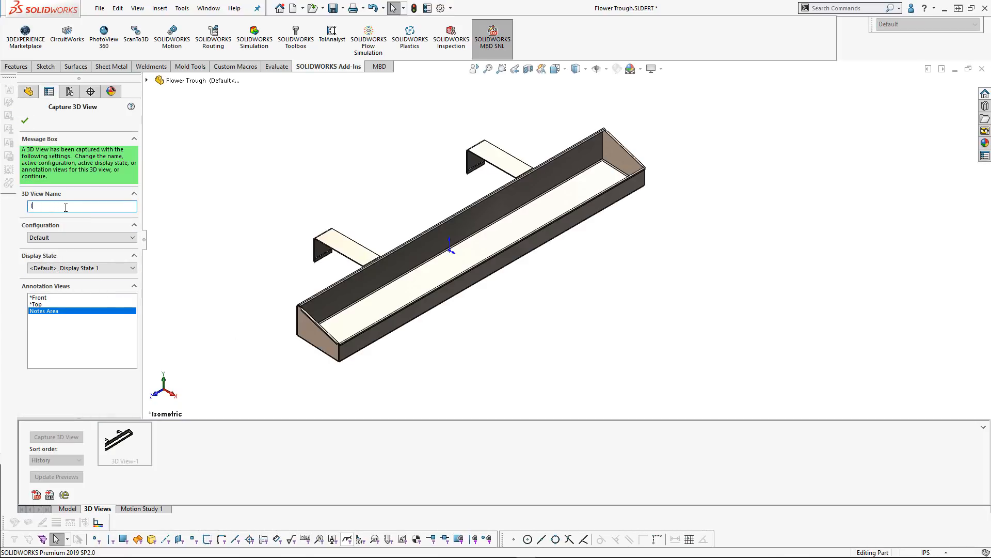
type("ISO")
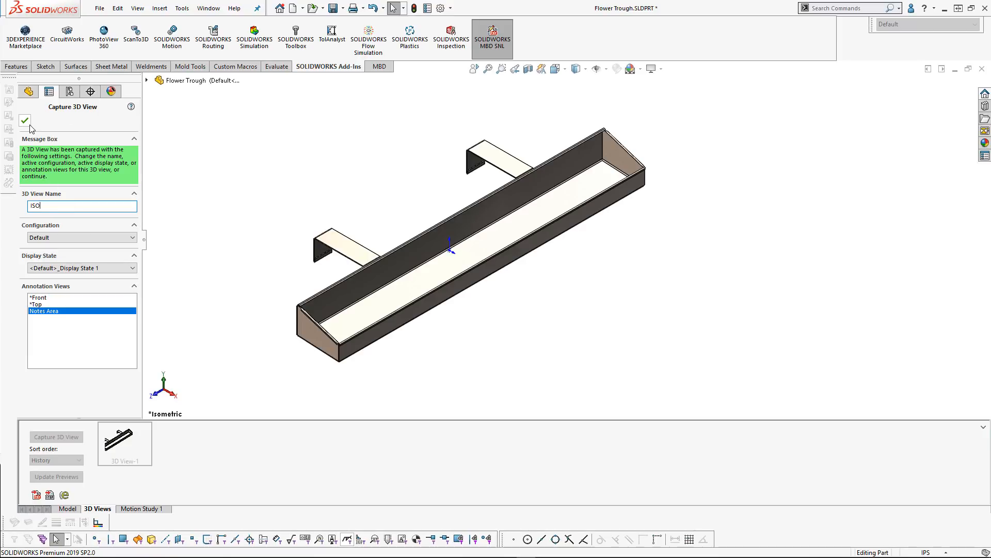
left_click(24, 120)
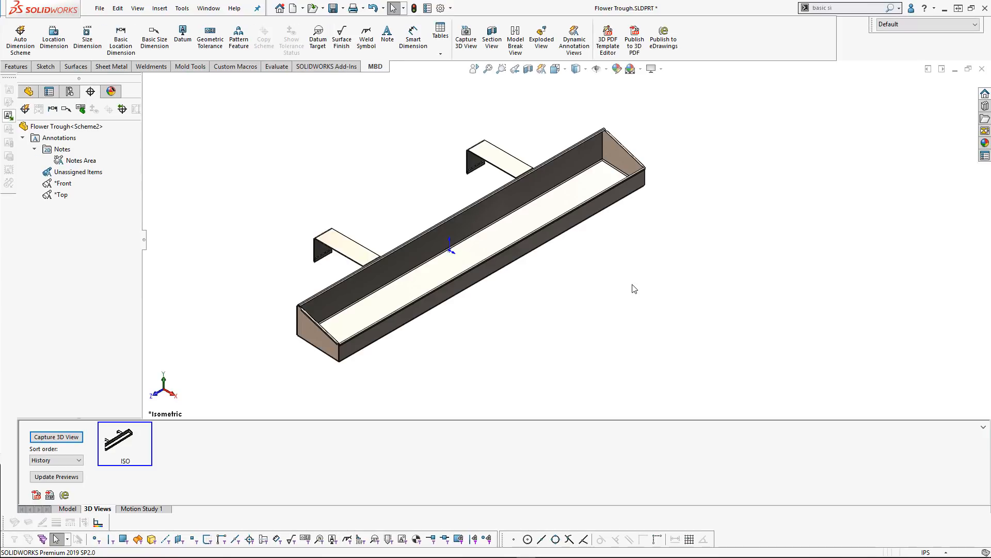
mouse_move(598, 278)
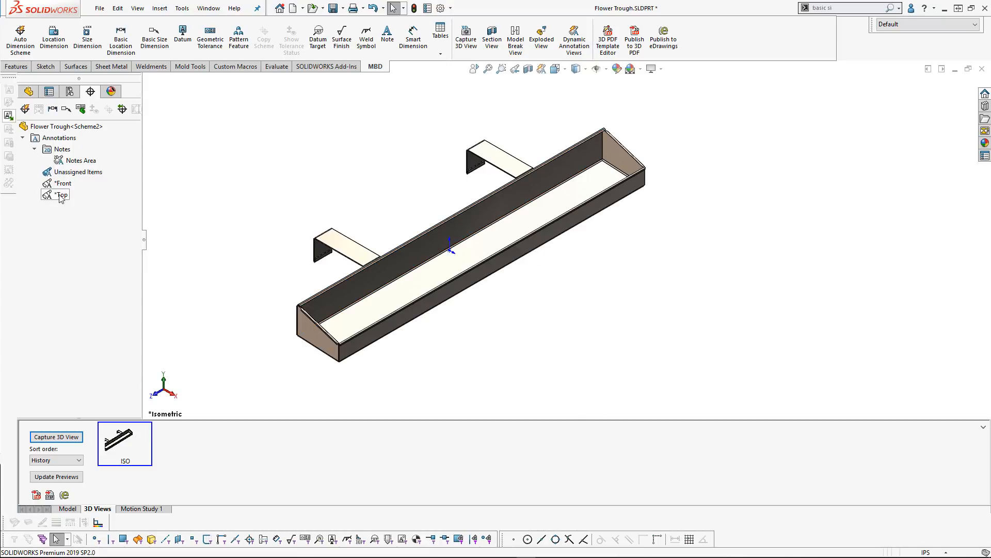
Activate and reorient the Top annotation view and place the 36.000 ±.005 size dimension on the trough
right_click(63, 195)
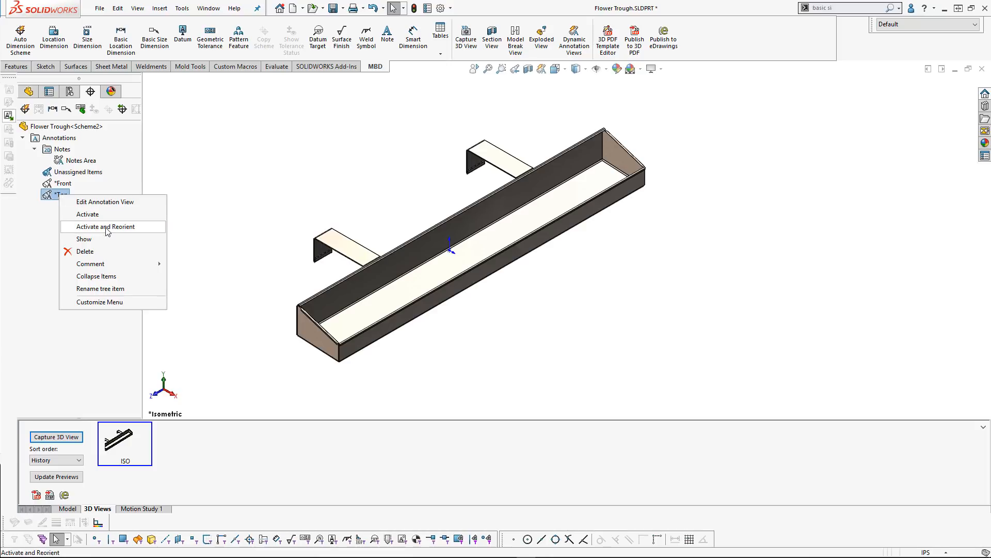
left_click(107, 226)
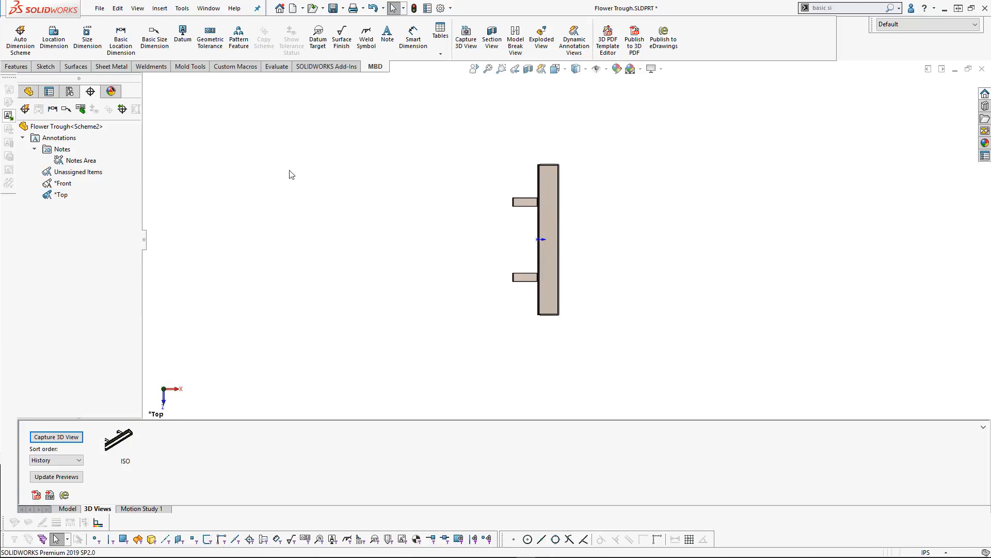
left_click(87, 38)
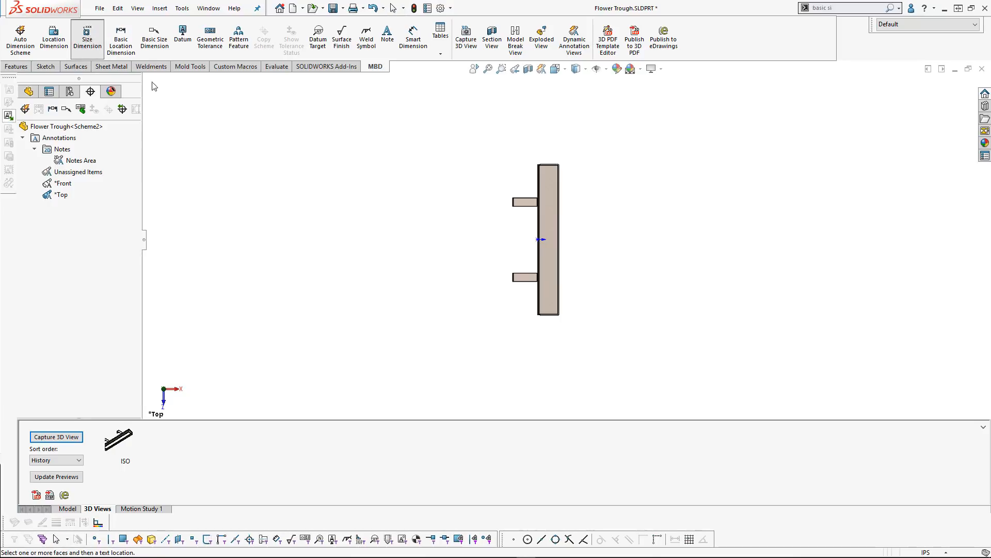
mouse_move(555, 162)
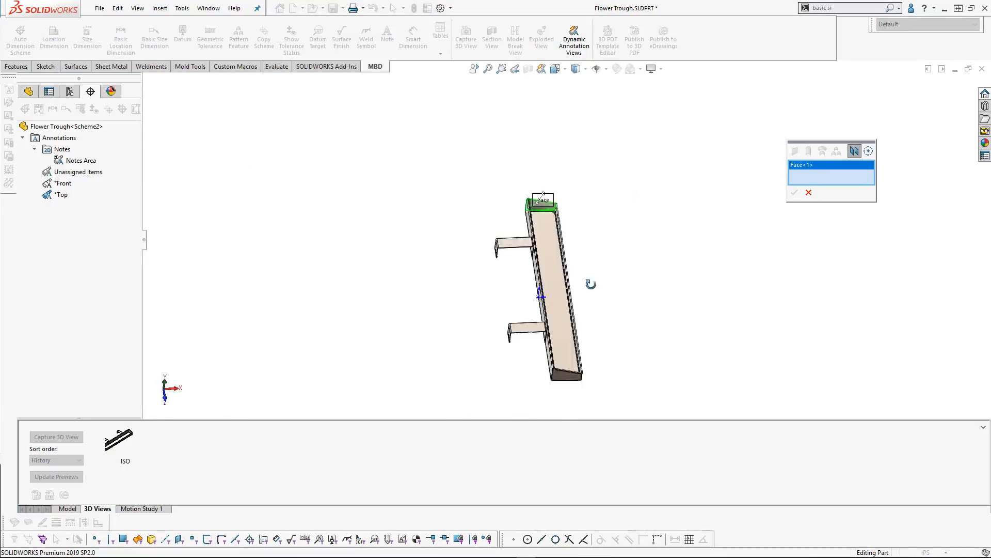
left_click(87, 38)
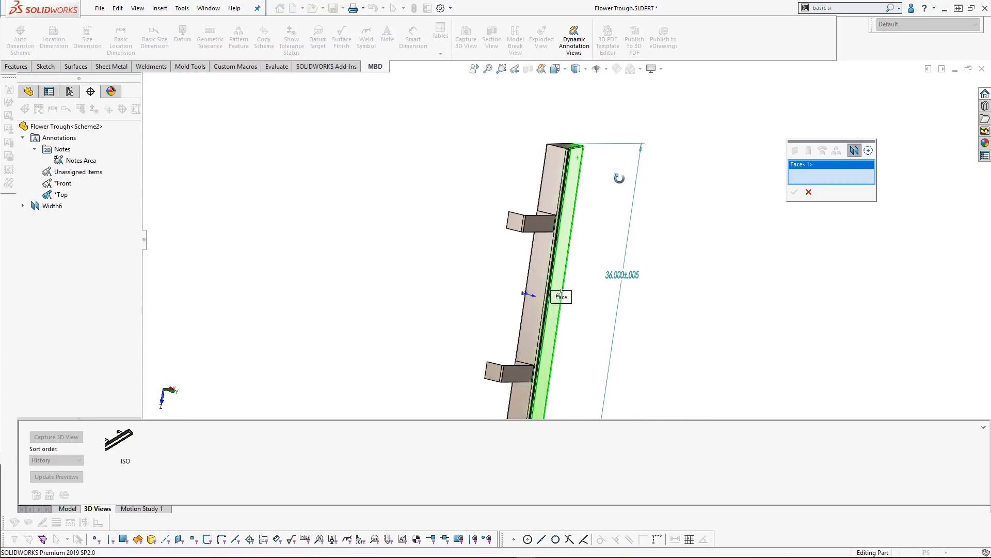
left_click(794, 192)
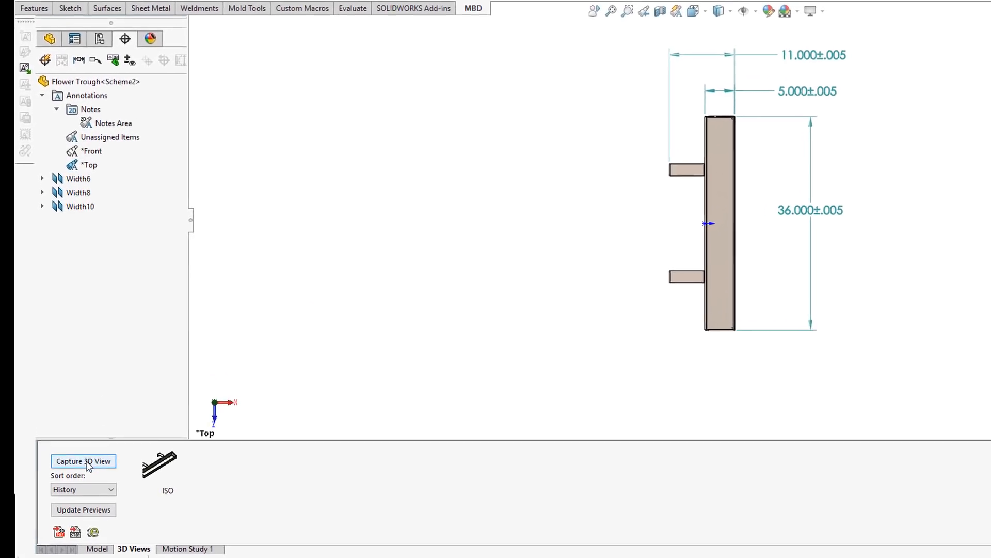
Capture the dimensioned top view as a second 3D view named *Top
left_click(83, 460)
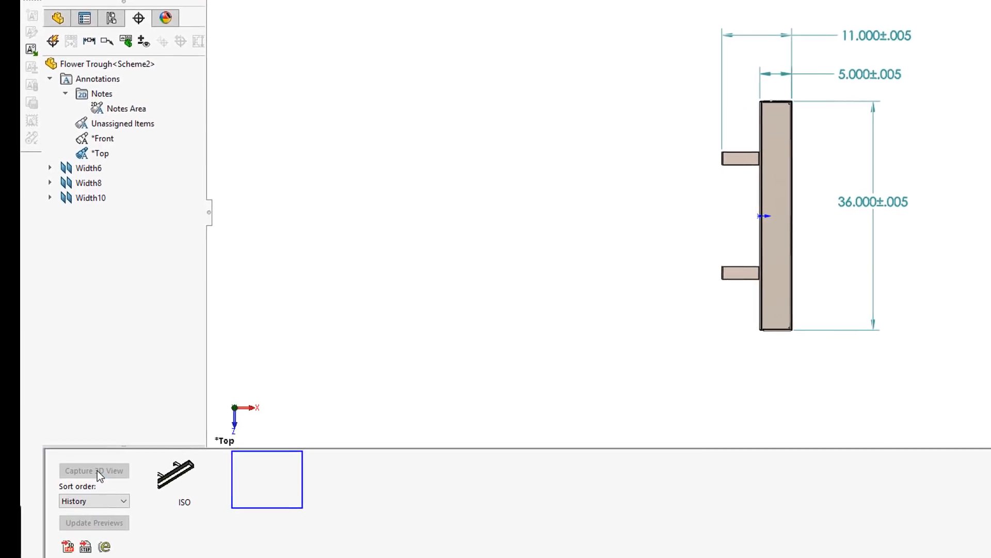
left_click(94, 471)
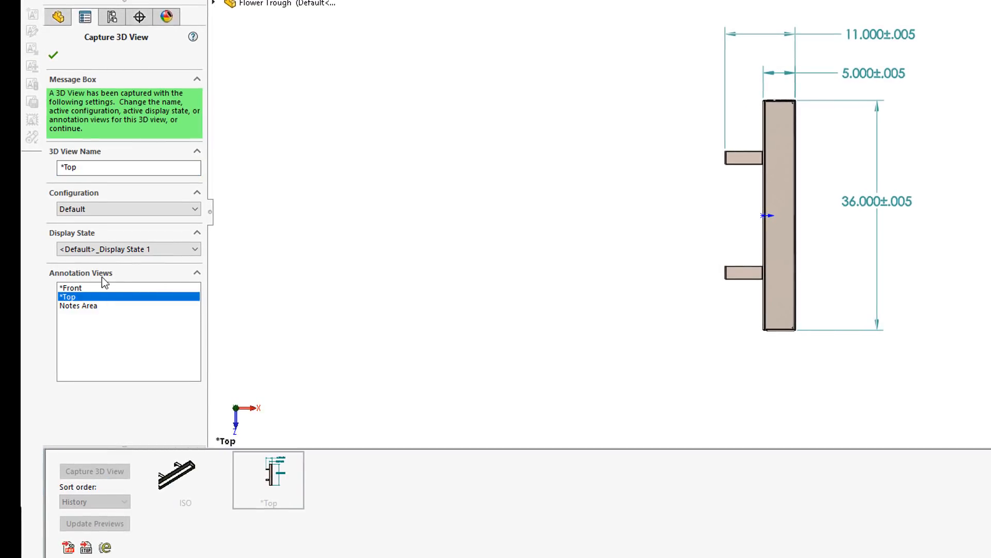
left_click(52, 56)
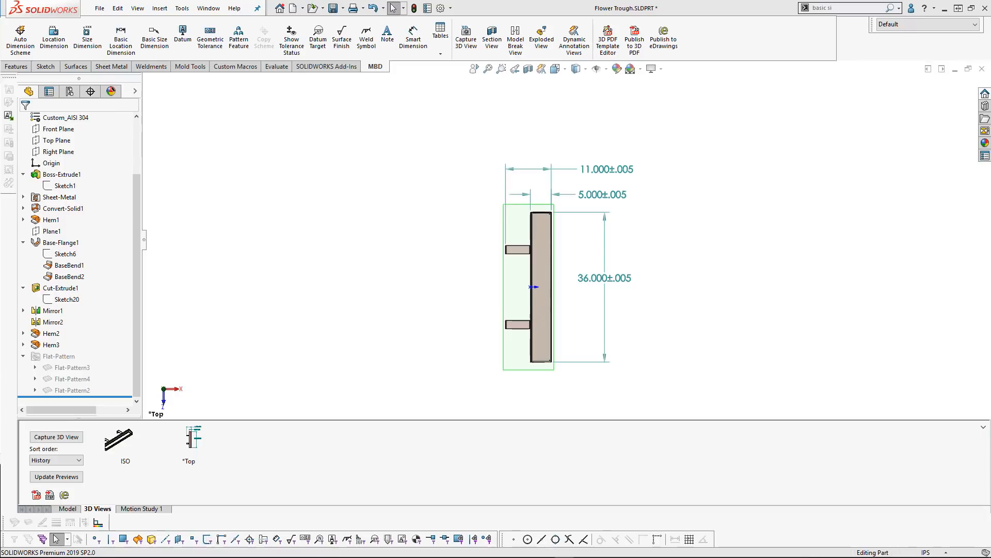
mouse_move(629, 370)
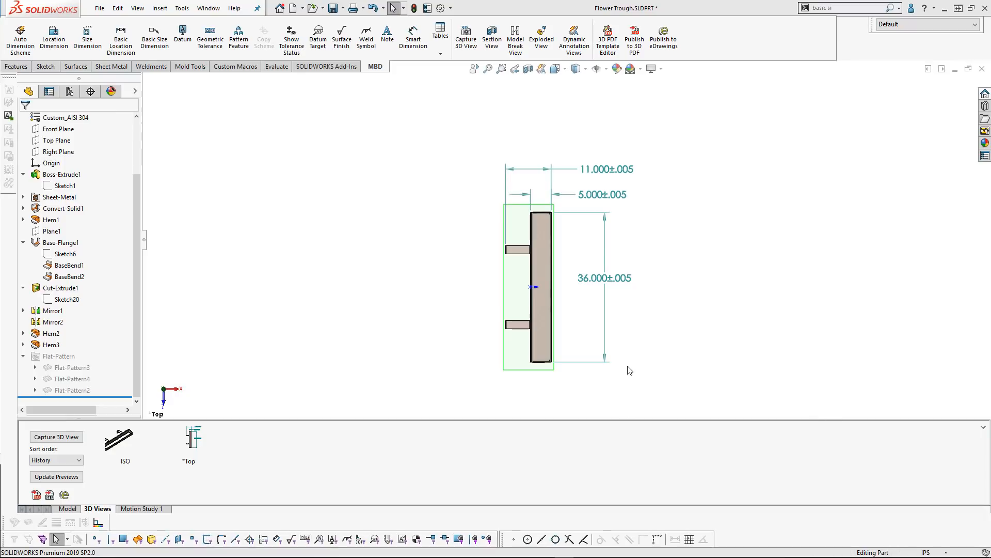
mouse_move(240, 254)
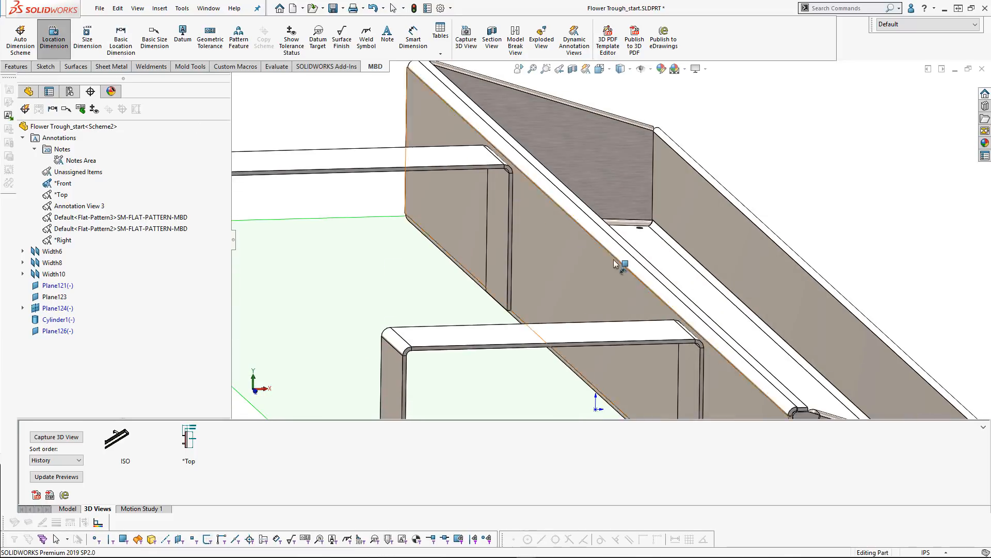
Add the 3.500 ±.005 height as a location dimension between the trough's planes
left_click(56, 296)
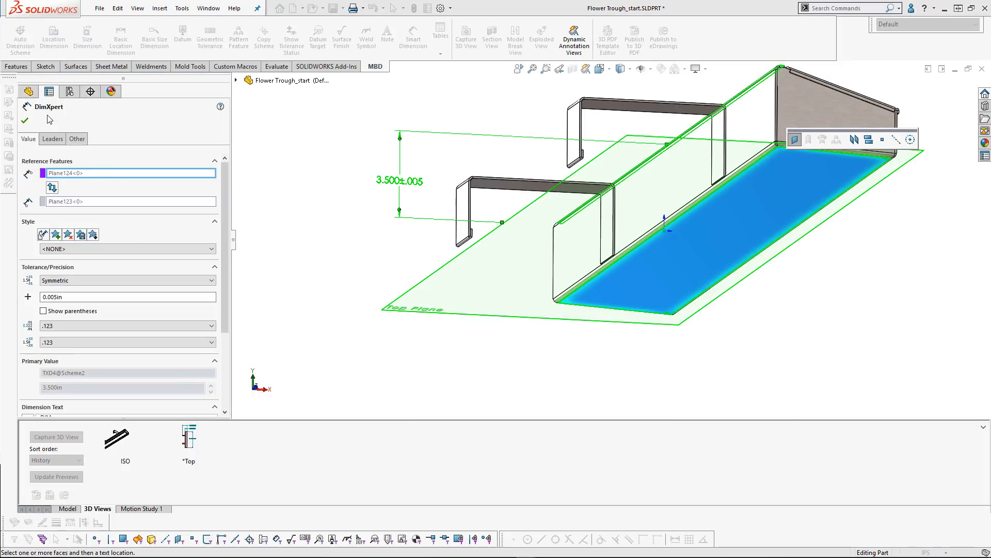
left_click(24, 119)
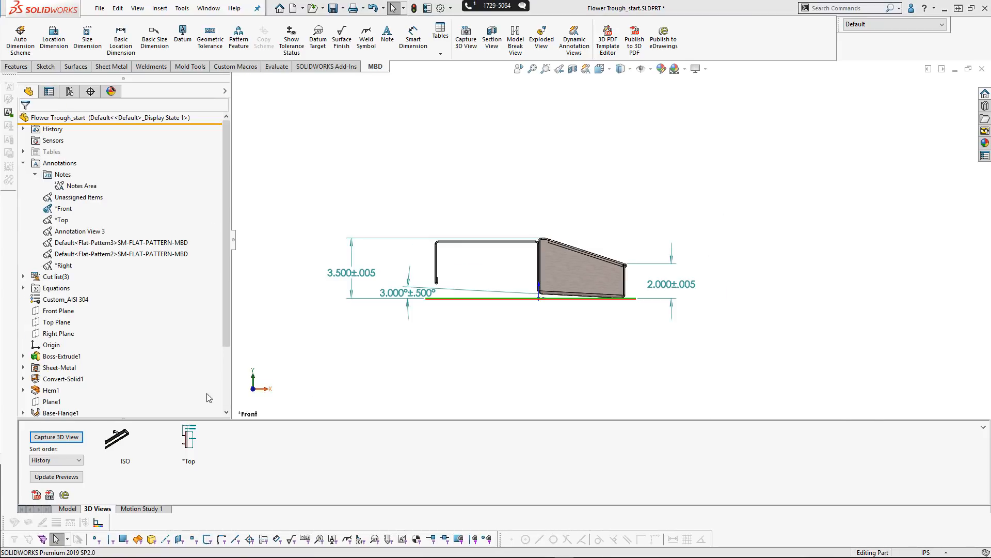
Capture the dimensioned front view as a third 3D view named *Front
left_click(56, 437)
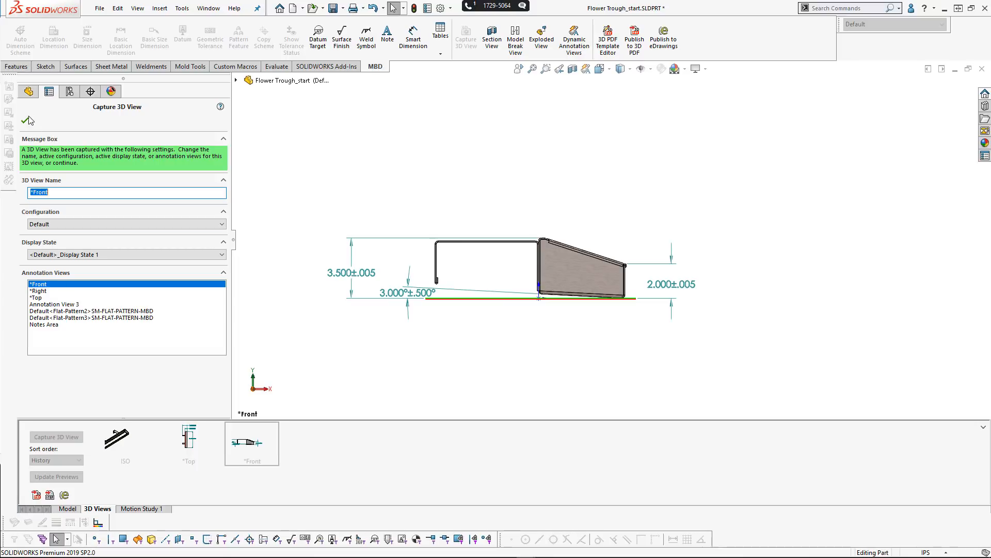
left_click(28, 119)
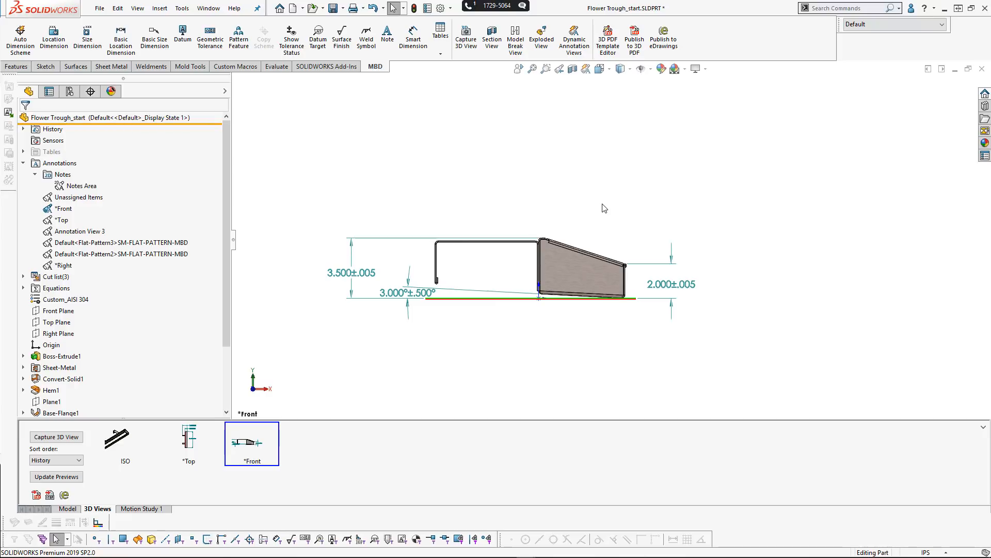
mouse_move(517, 165)
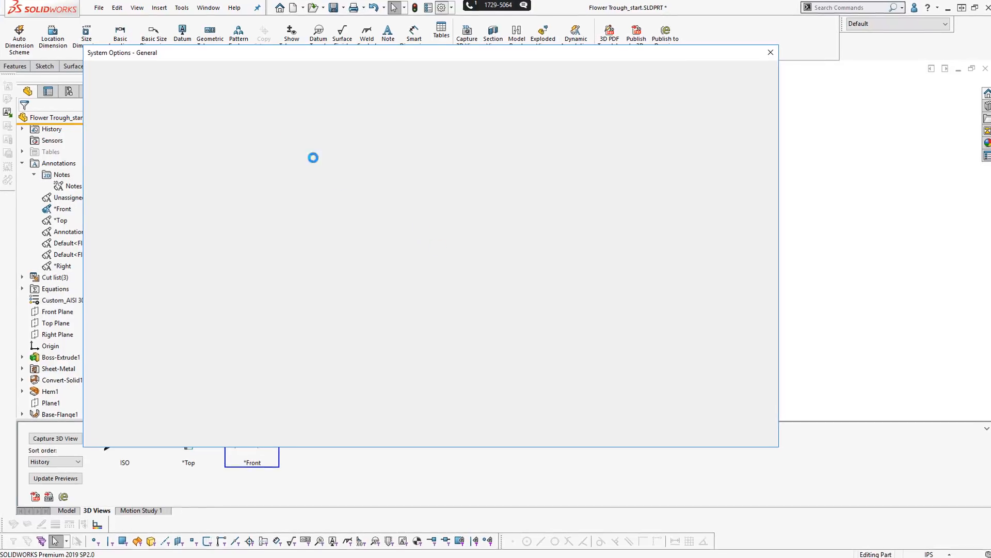
Review the Document Properties DimXpert size and location tolerances: ±0.005 in and ±0.500°
left_click(162, 64)
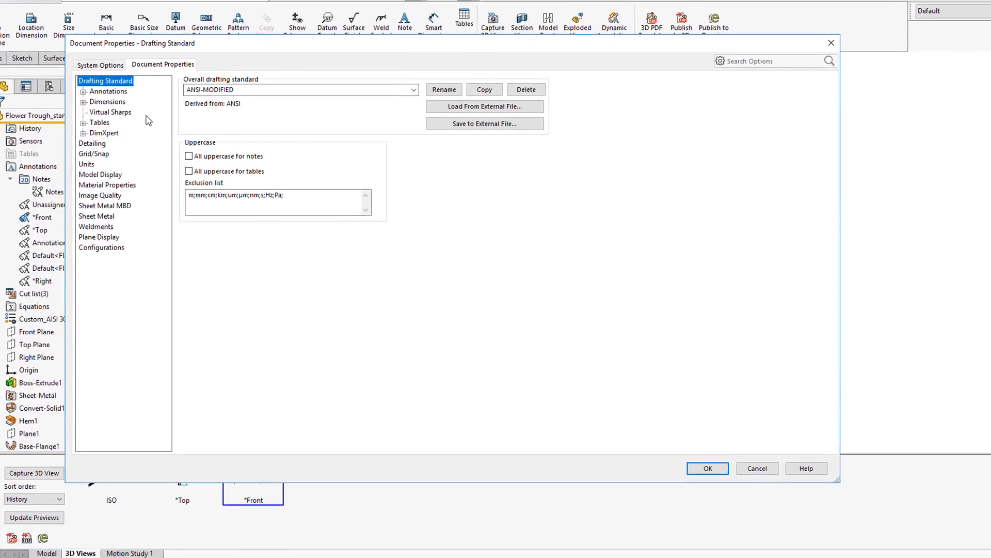
left_click(103, 133)
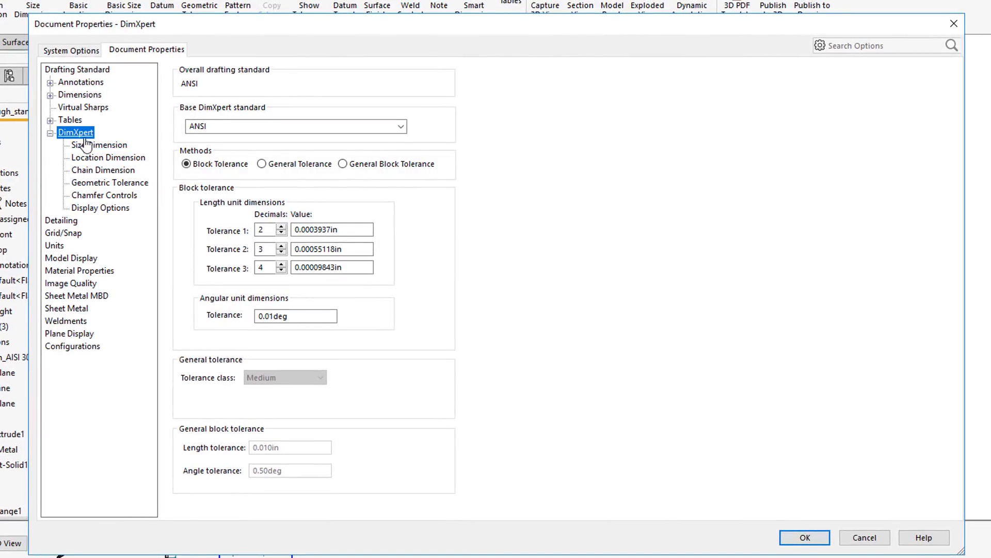
left_click(99, 144)
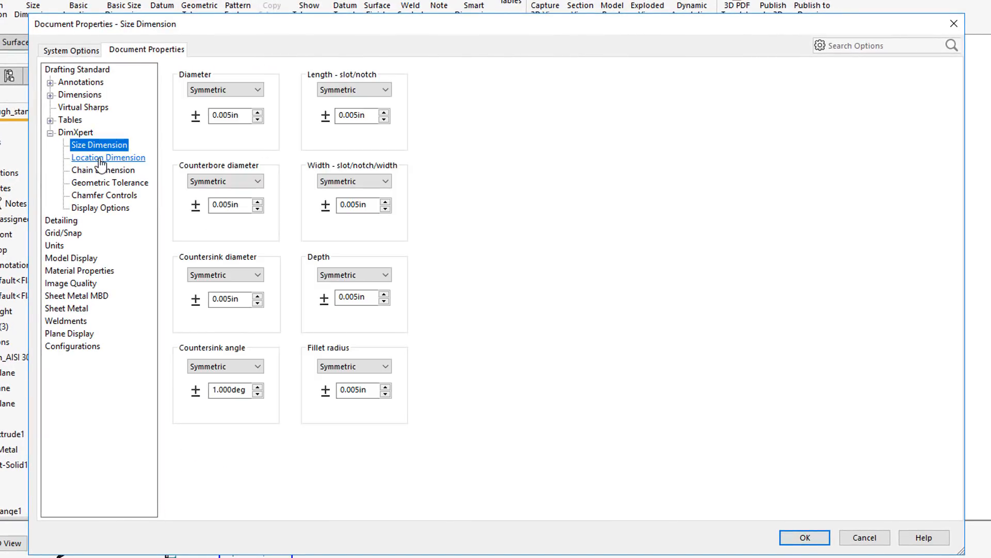
left_click(108, 157)
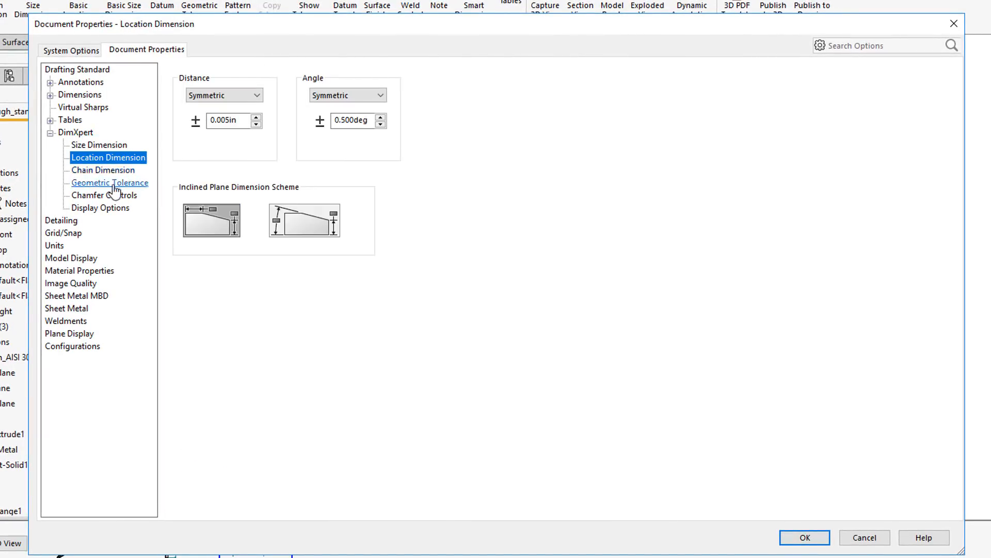
mouse_move(108, 188)
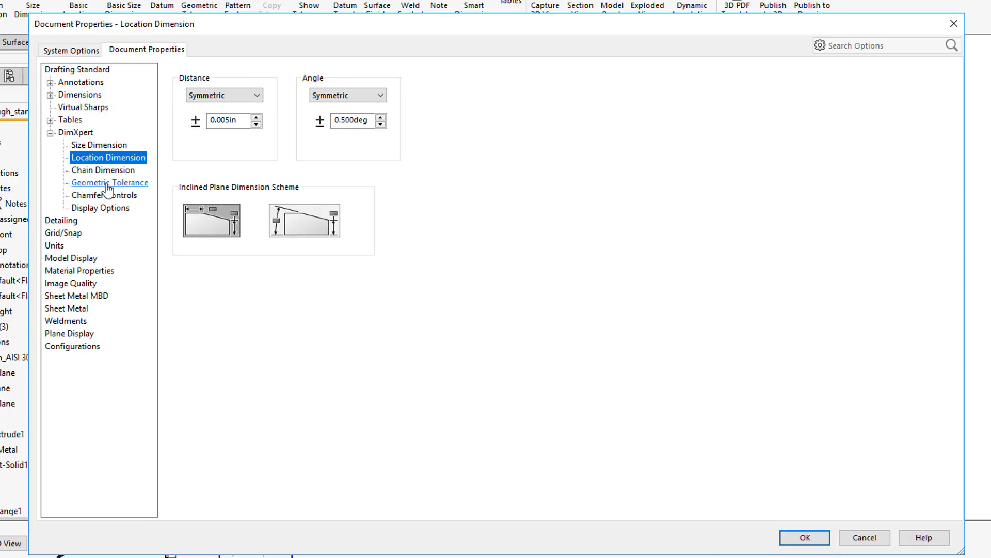
mouse_move(107, 195)
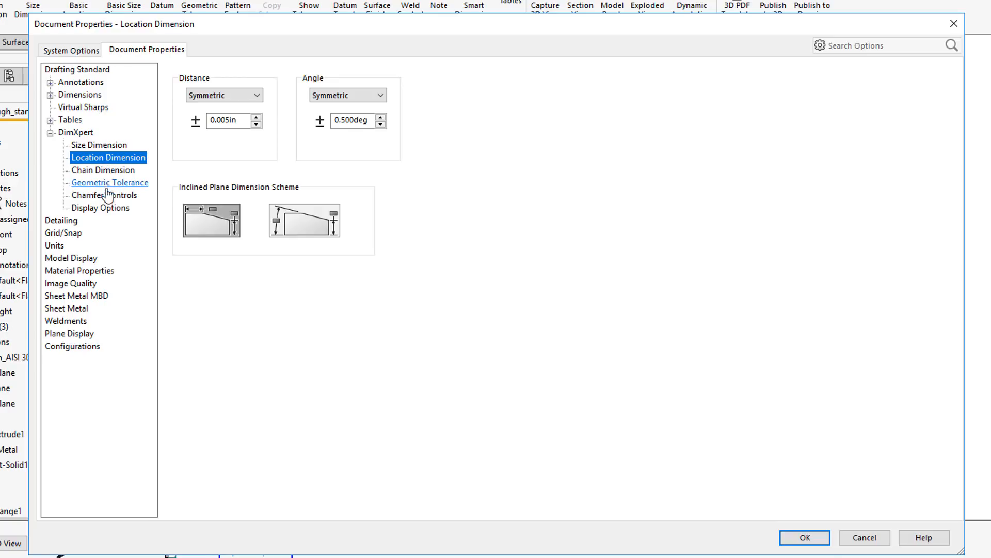
mouse_move(76, 295)
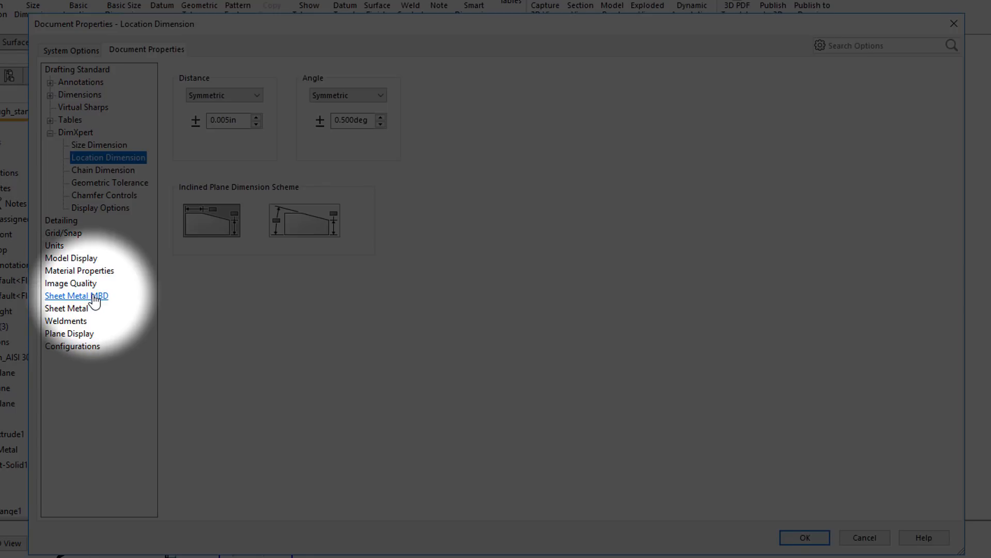
In Sheet Metal MBD settings, keep up bend lines green, set down lines red and hem lines magenta
left_click(76, 296)
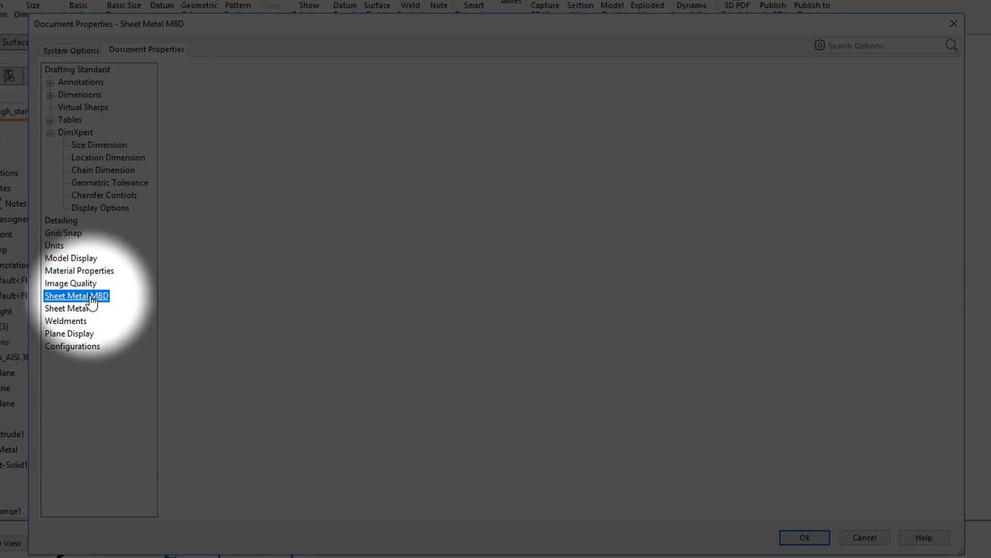
left_click(76, 295)
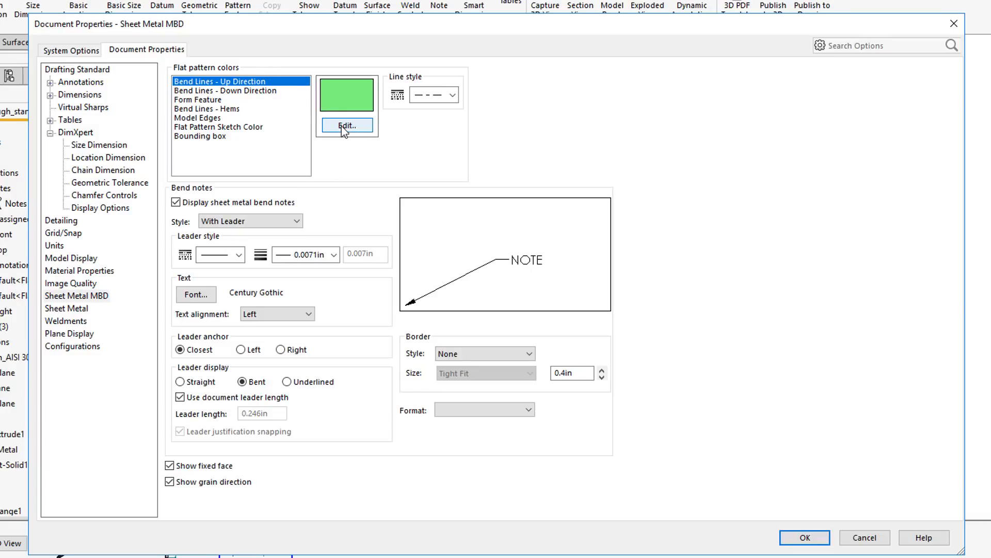
left_click(346, 125)
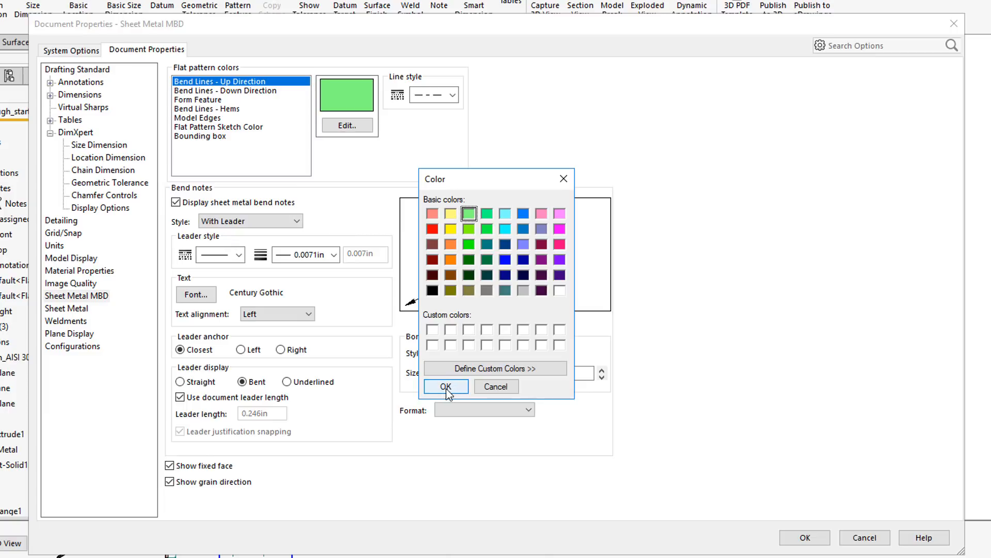
left_click(445, 386)
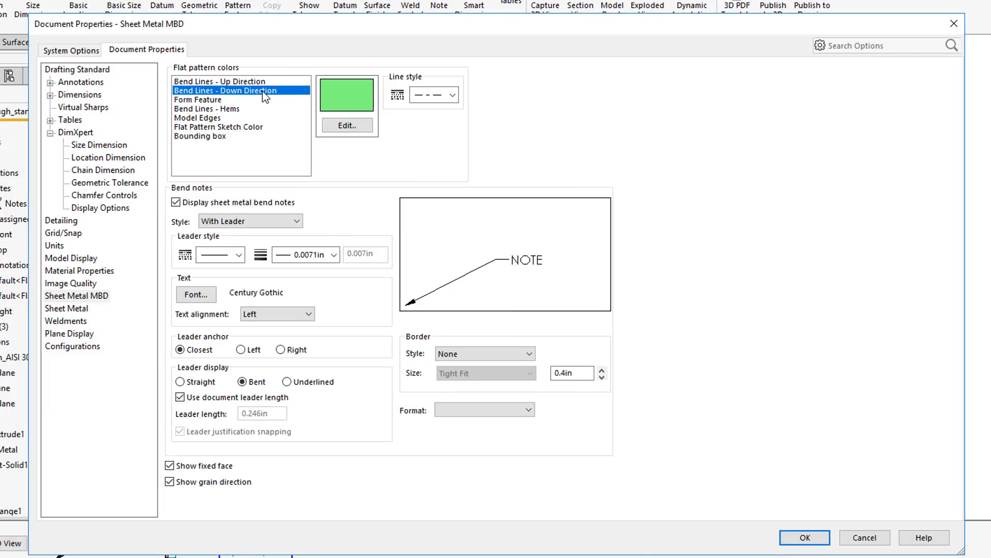
left_click(347, 125)
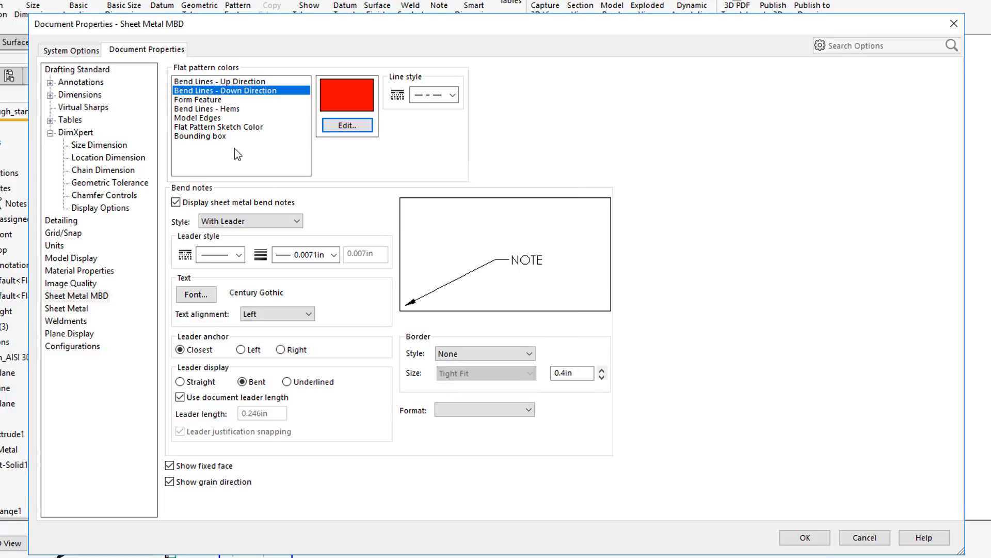
left_click(206, 109)
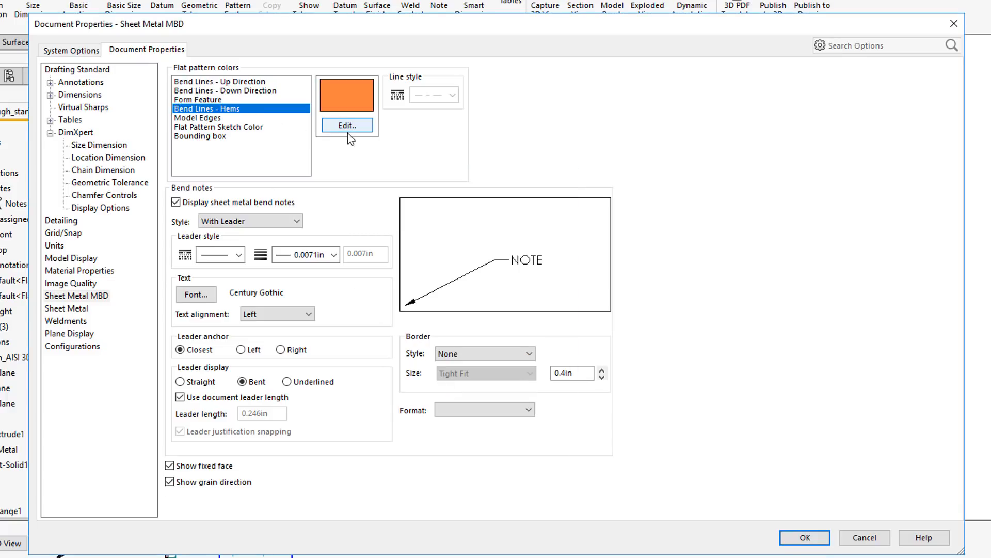
left_click(347, 125)
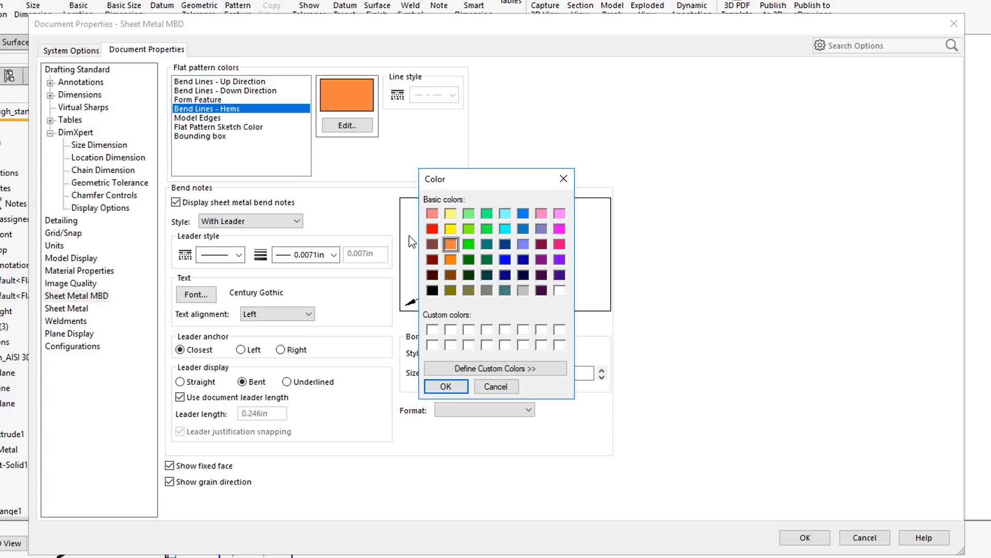
left_click(559, 229)
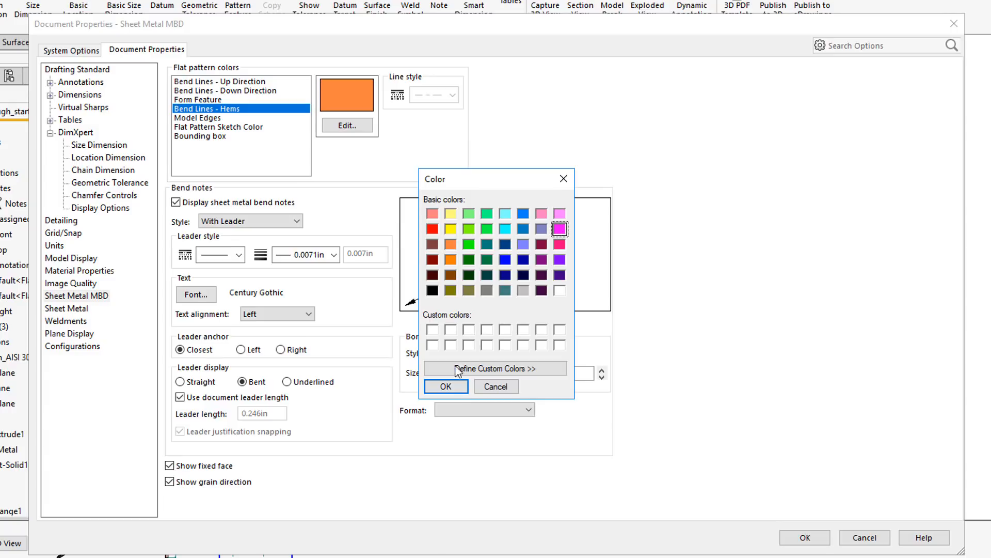
left_click(445, 385)
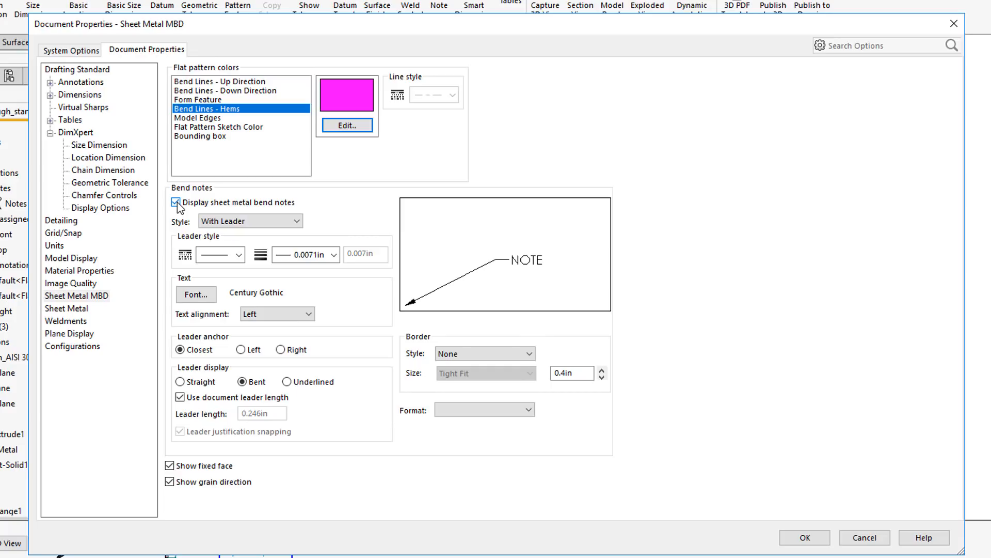
Keep bend notes displayed with the Above Bend Line style and accept the document properties
left_click(171, 202)
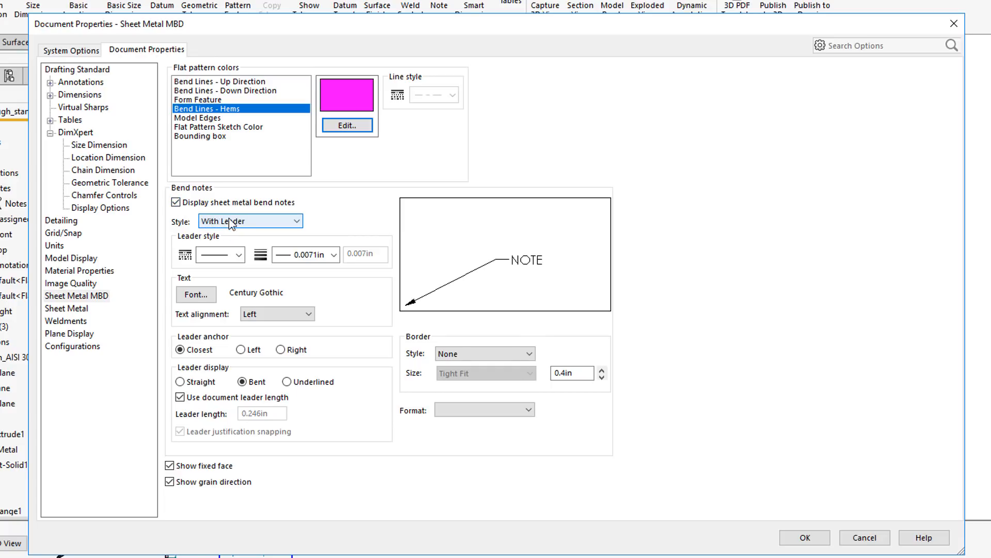
left_click(249, 221)
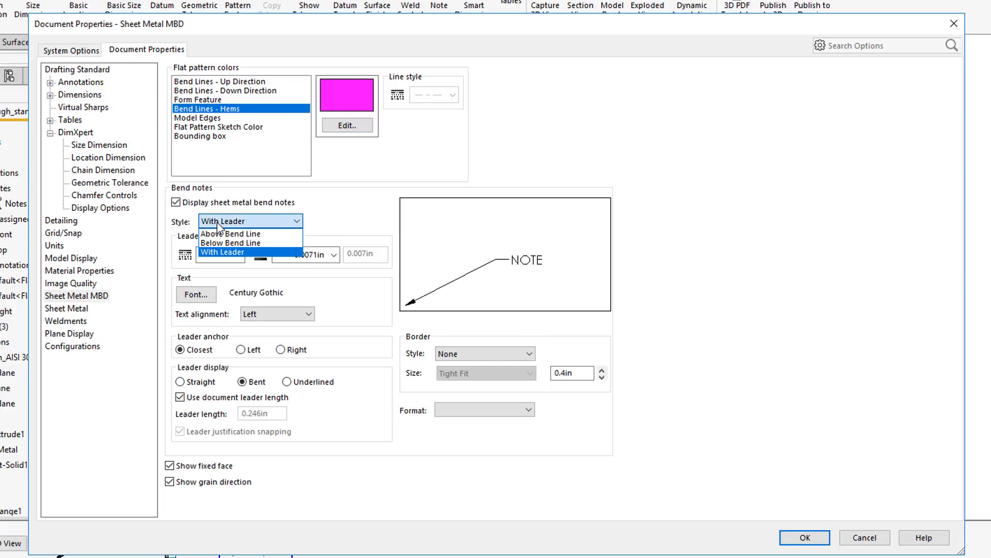
mouse_move(228, 233)
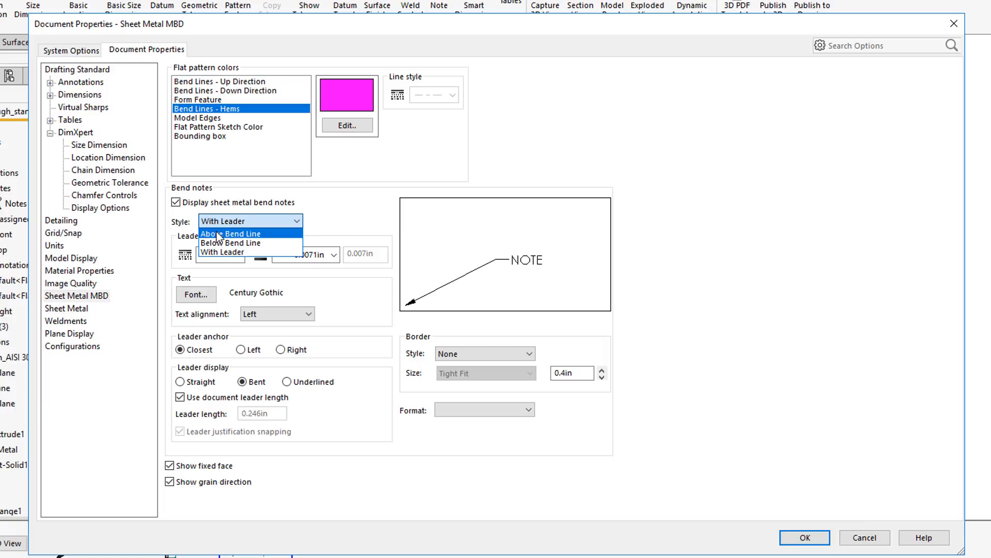
left_click(231, 233)
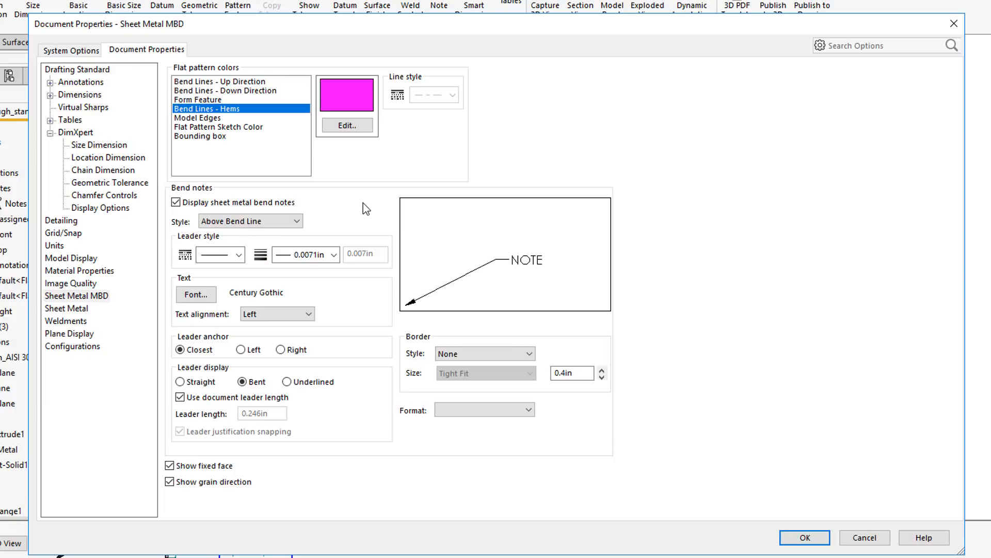
mouse_move(334, 339)
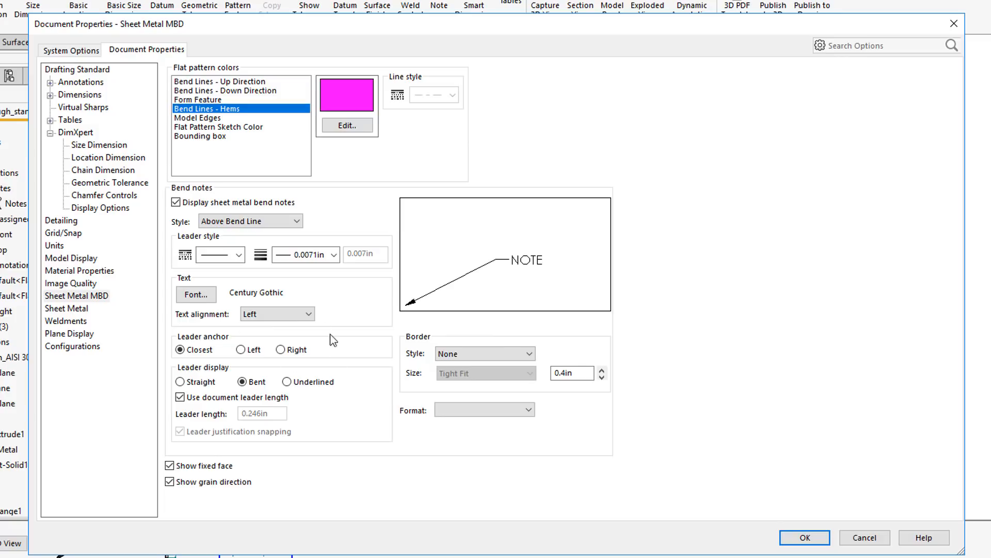
mouse_move(784, 480)
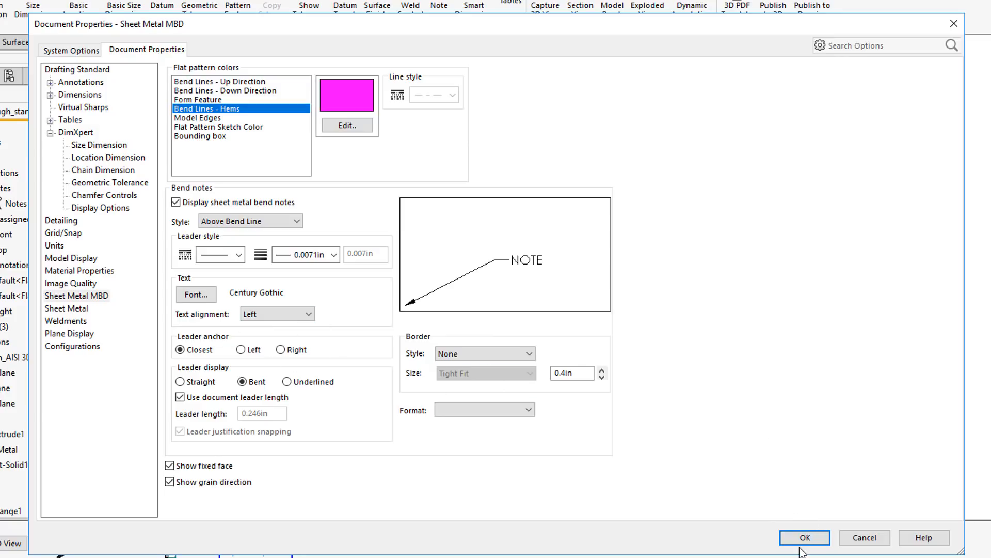
mouse_move(977, 529)
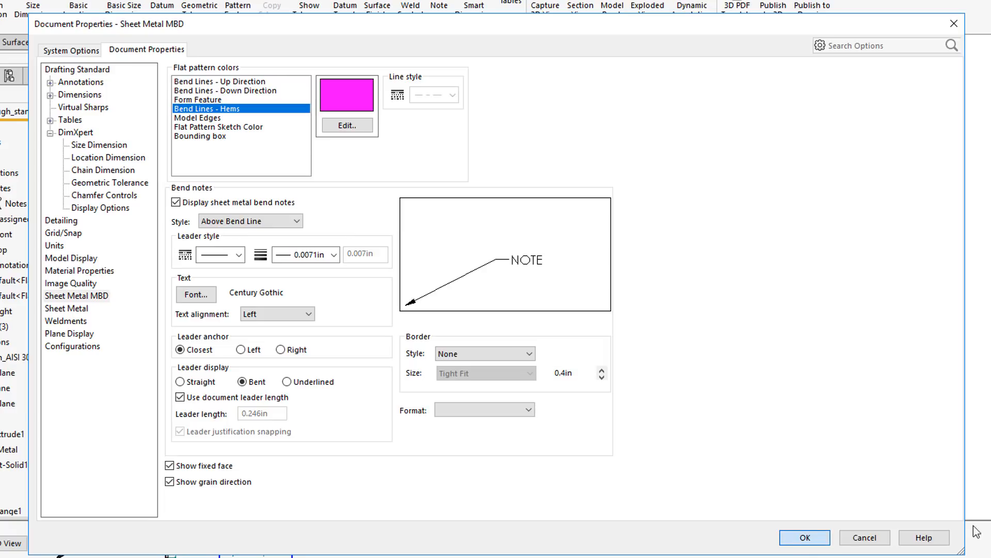
left_click(803, 537)
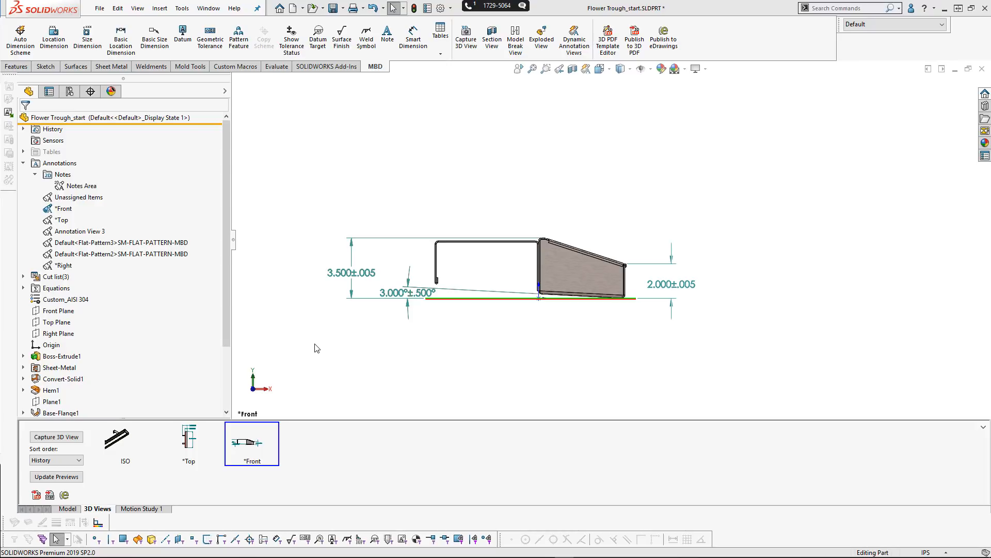
Restore the ISO 3D view, then bring up the shortcut menu for the Flat-Pattern3 feature
left_click(125, 438)
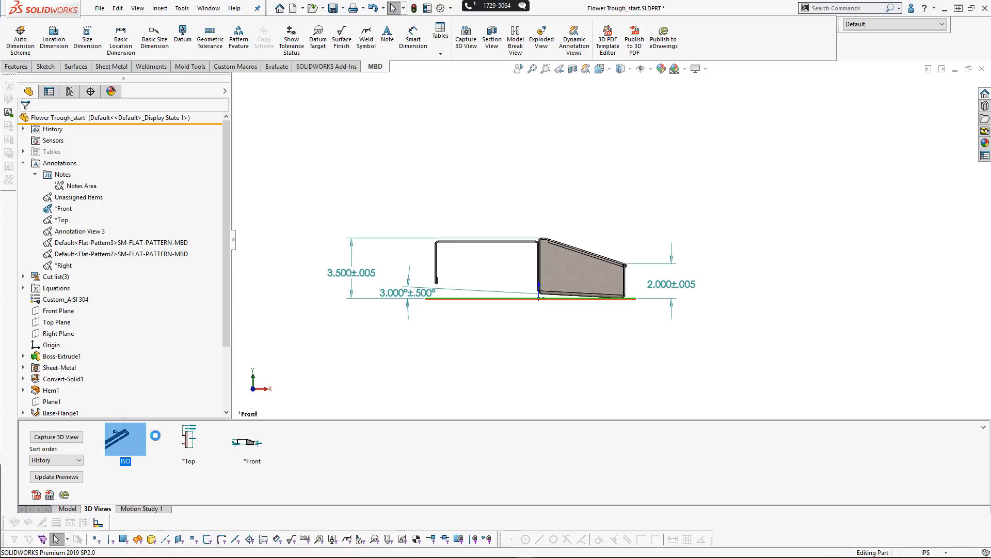
double_click(125, 441)
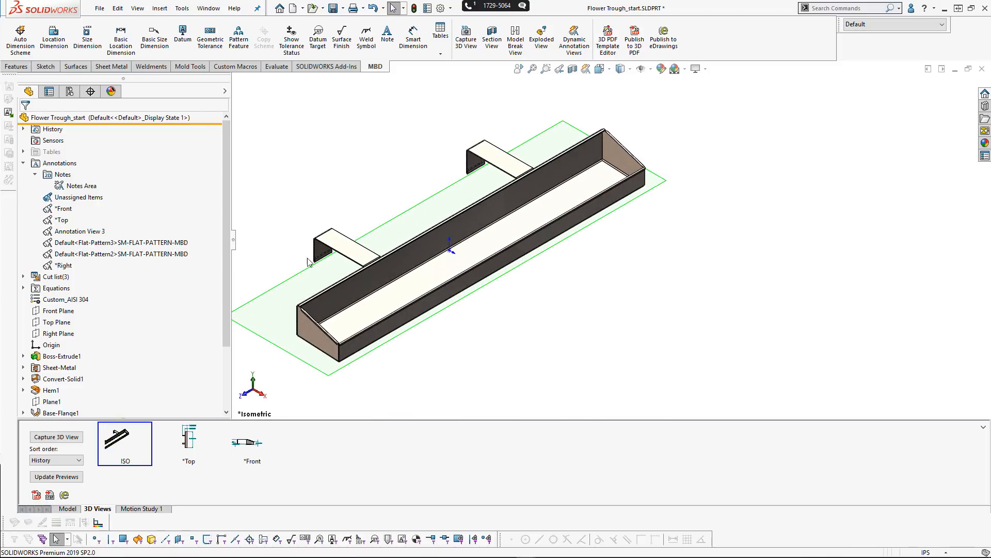
scroll("down", 3)
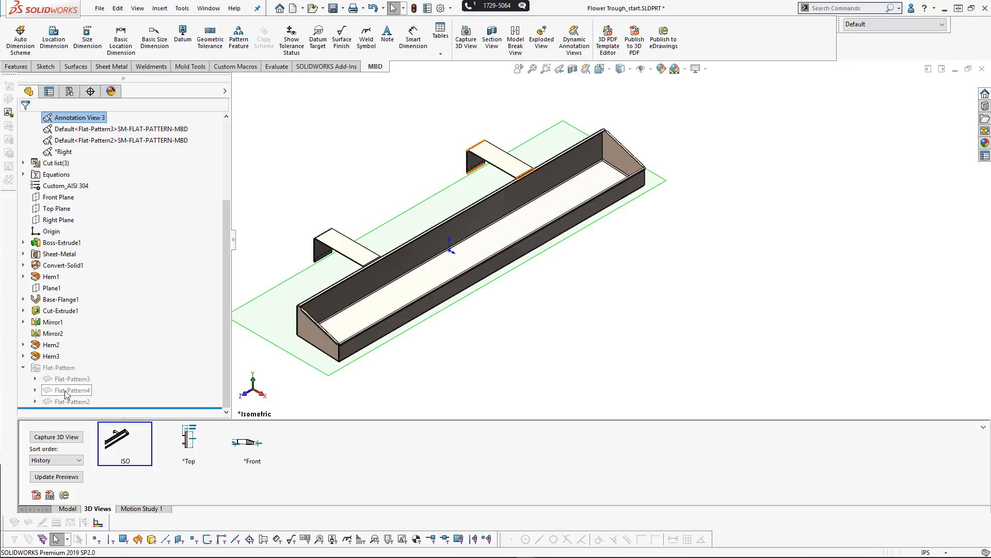
right_click(71, 389)
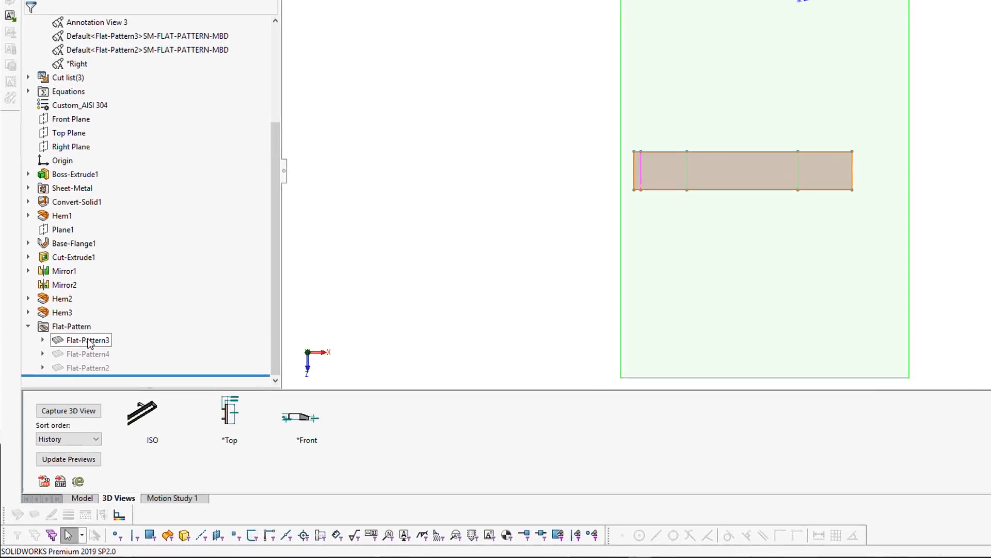
right_click(86, 340)
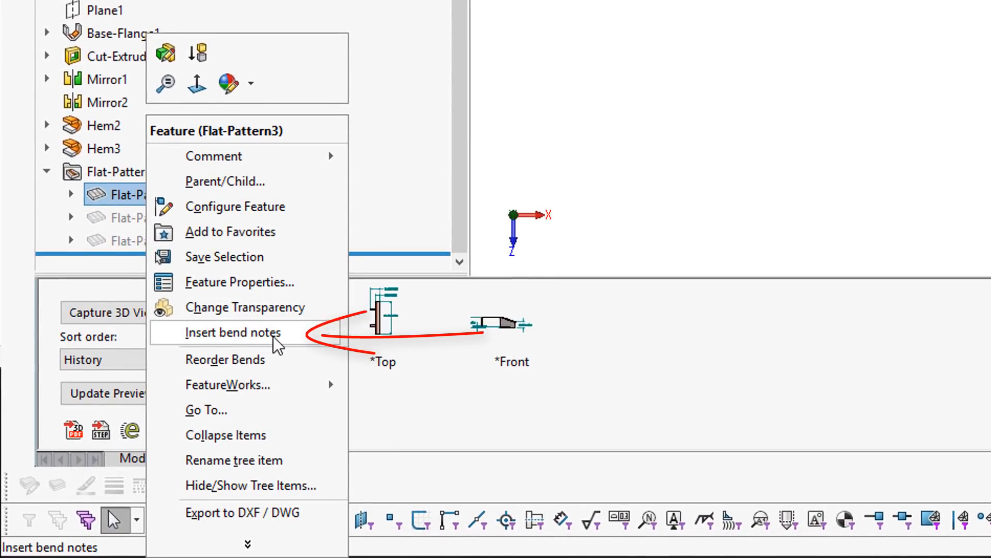
Insert bend notes on Flat-Pattern3, accepting the new annotation view and derived configuration
left_click(233, 332)
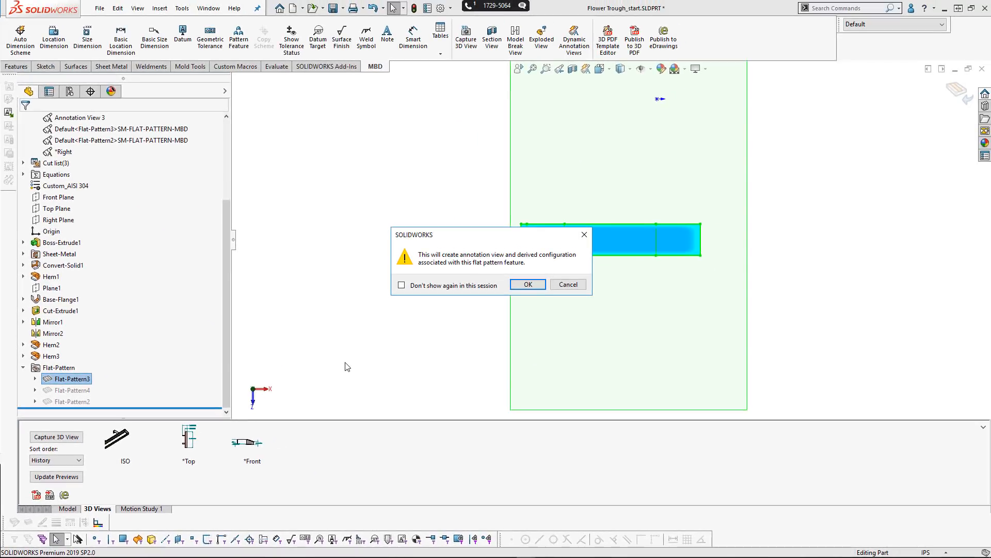
mouse_move(552, 348)
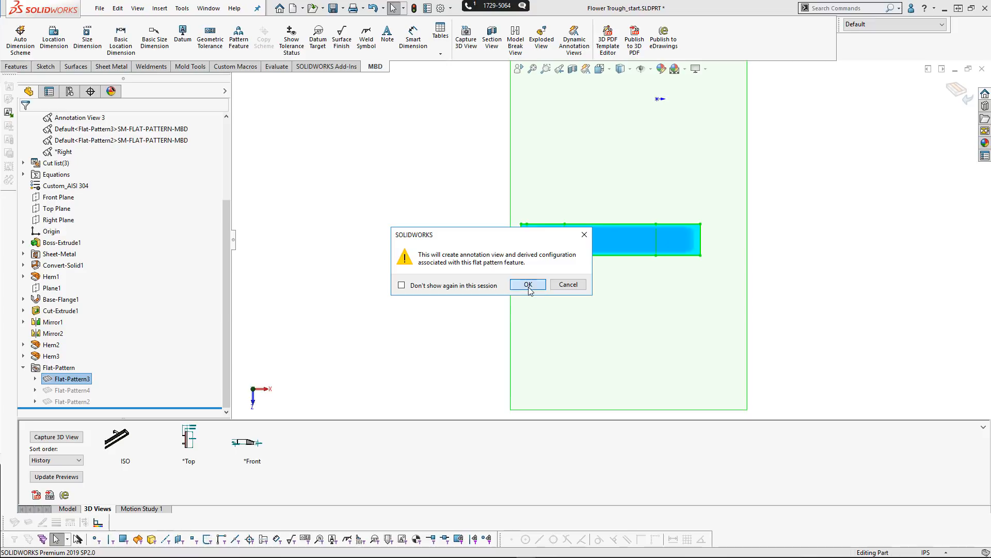
left_click(528, 285)
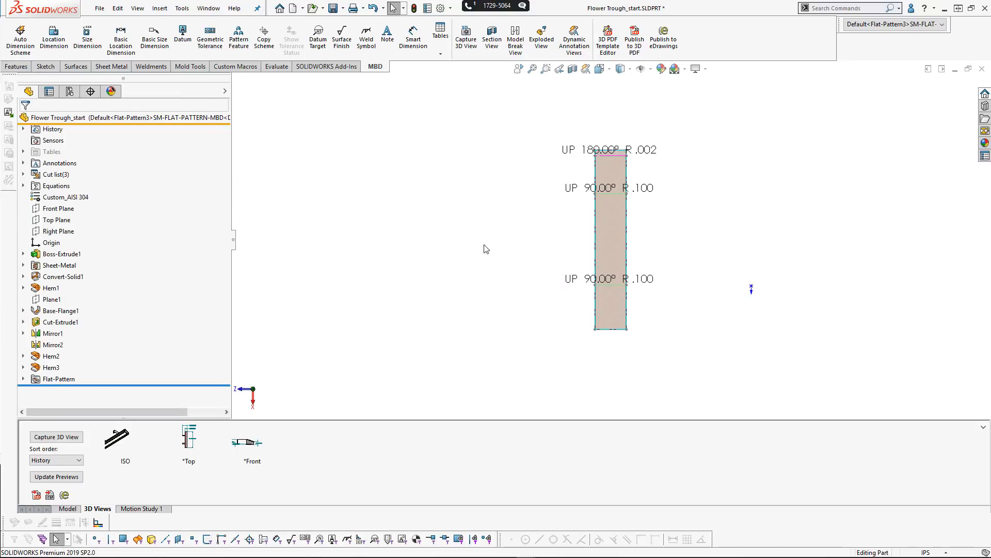
mouse_move(490, 259)
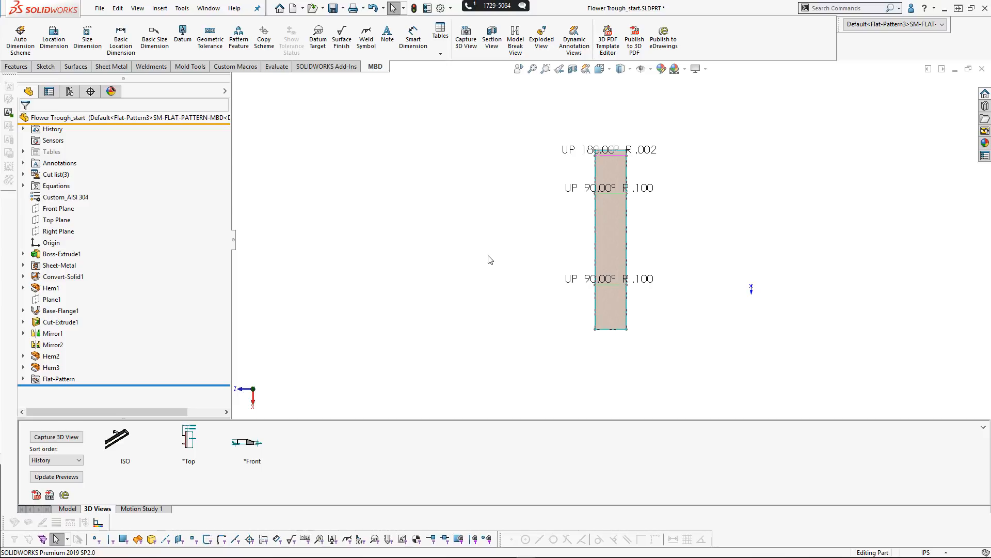
mouse_move(368, 354)
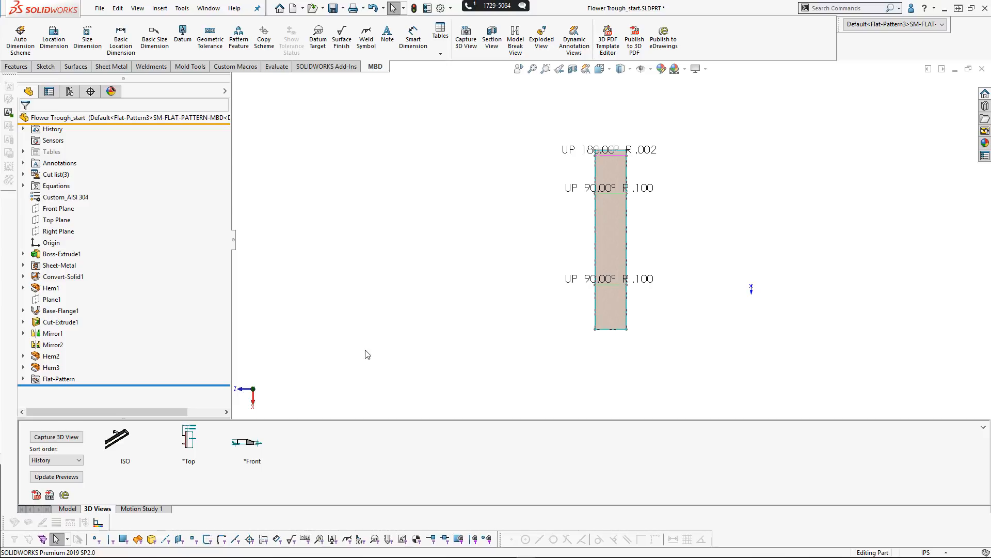
mouse_move(346, 319)
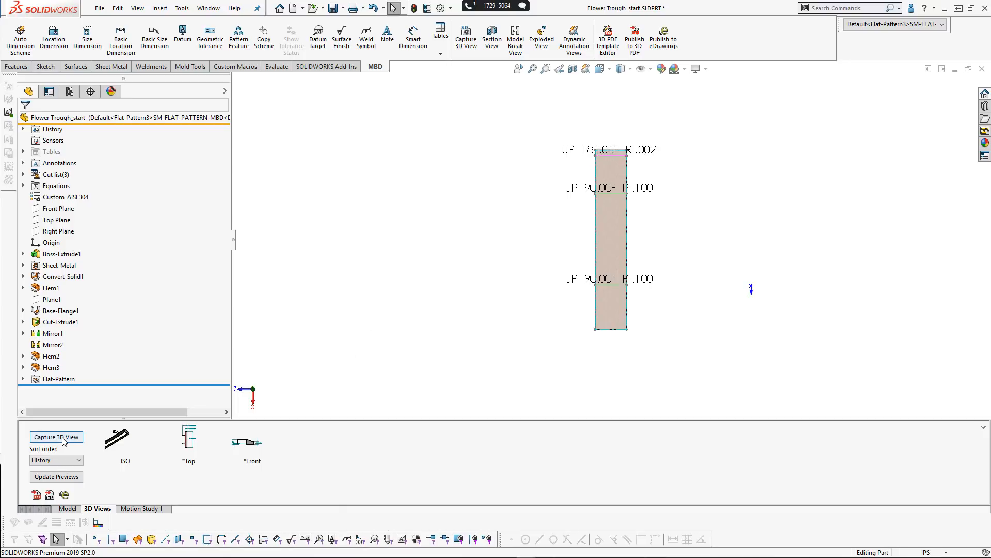
Capture the flat pattern as 3D view 'Clip Flat Pattern', then return to the folded ISO view
left_click(55, 436)
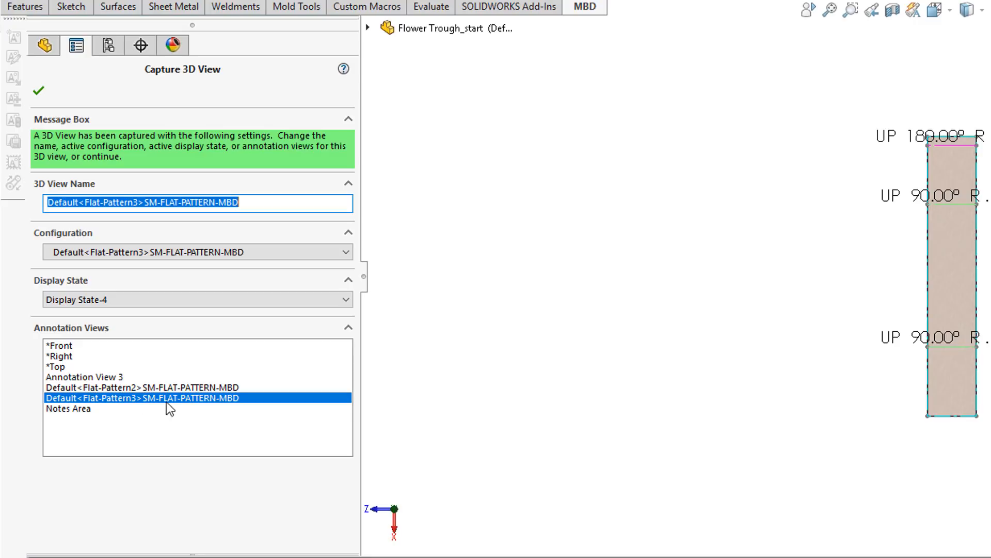
mouse_move(392, 283)
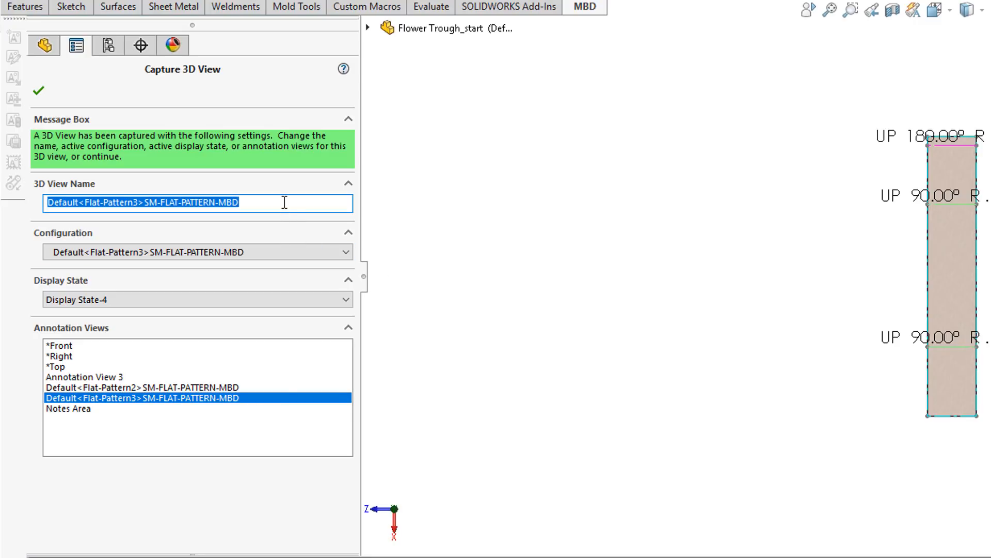
type("d")
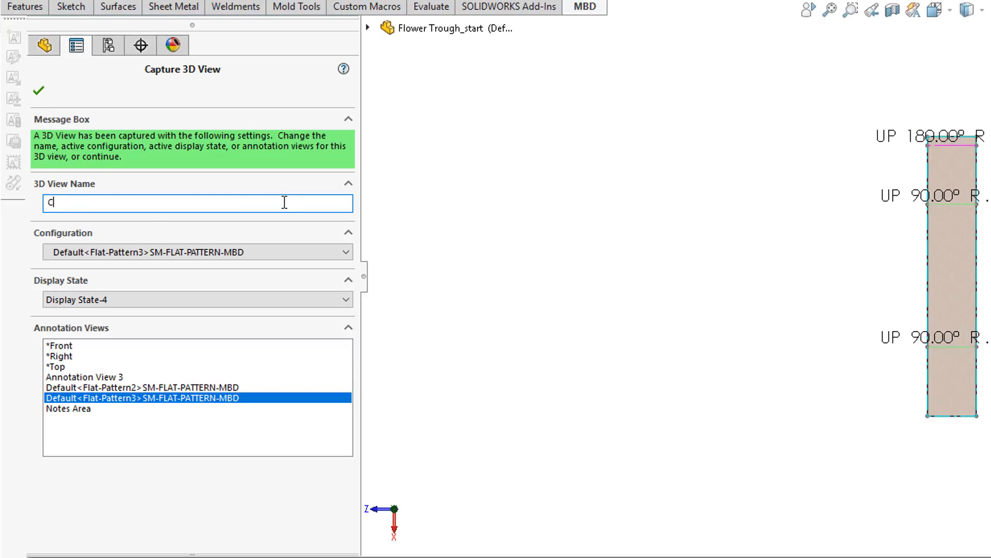
type("Clip Flat P")
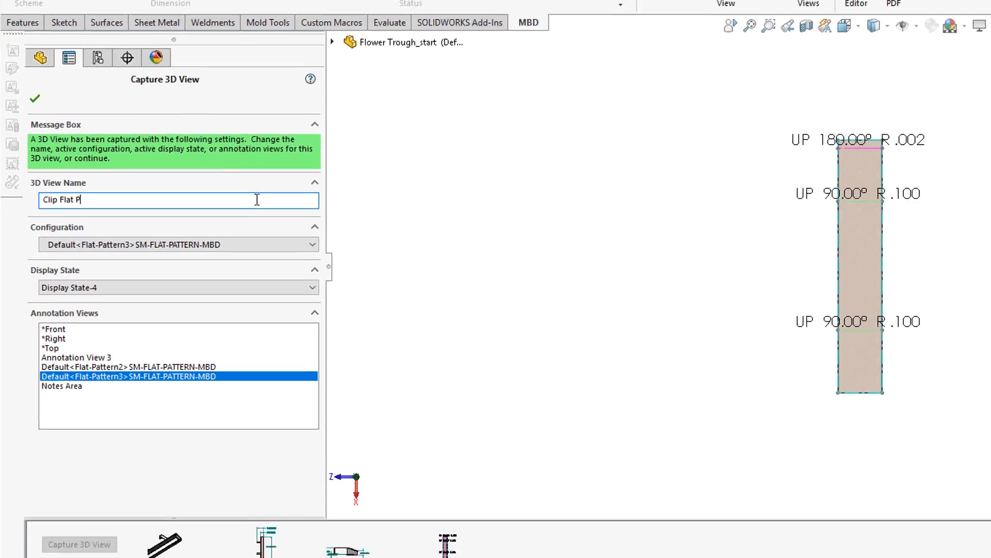
left_click(36, 99)
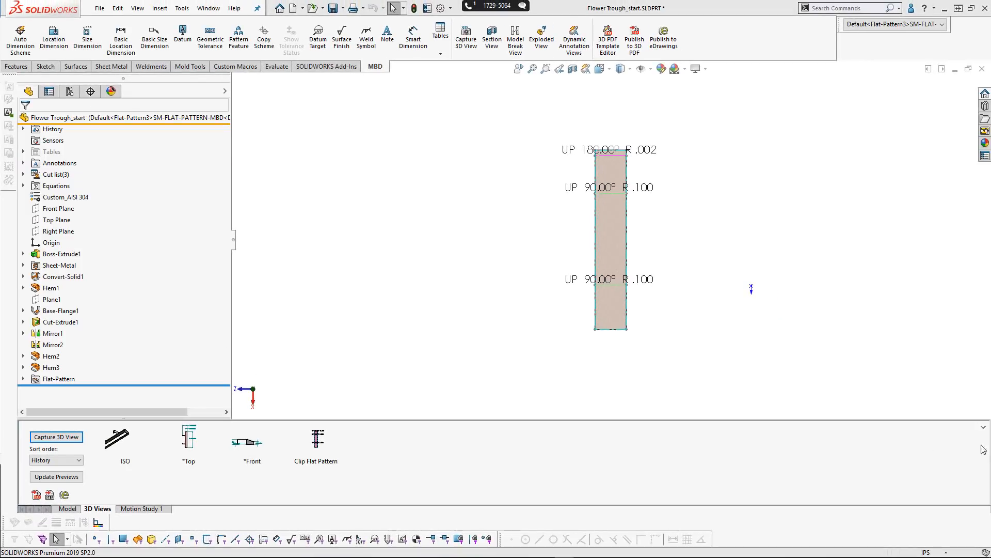
mouse_move(130, 447)
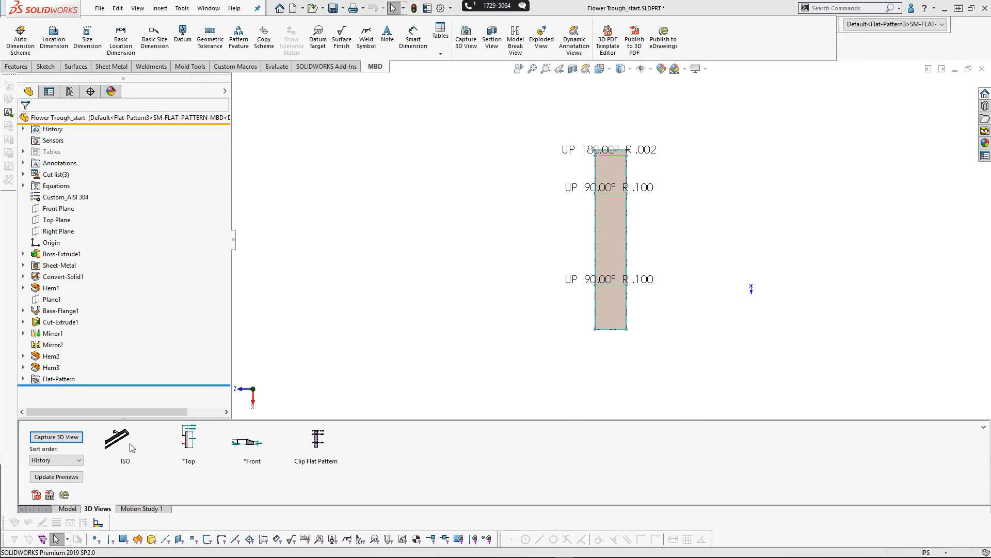
left_click(125, 438)
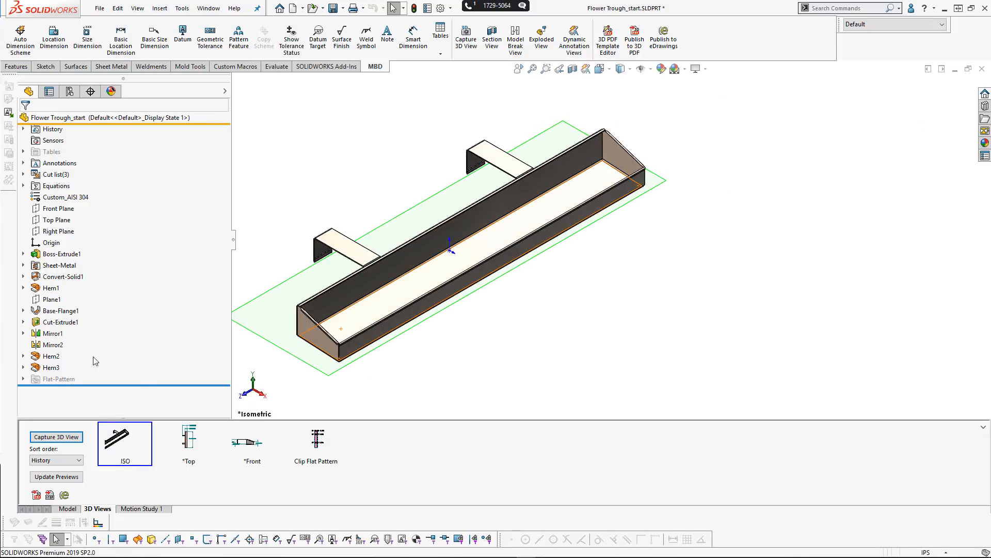
Flatten the trough via Flat-Pattern2 and view the blank face Normal To
left_click(24, 379)
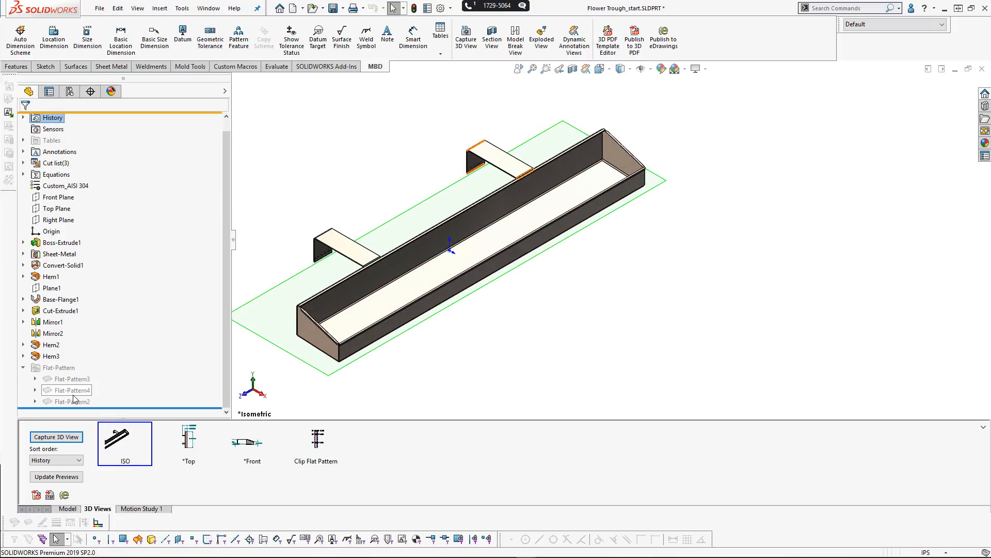
left_click(69, 400)
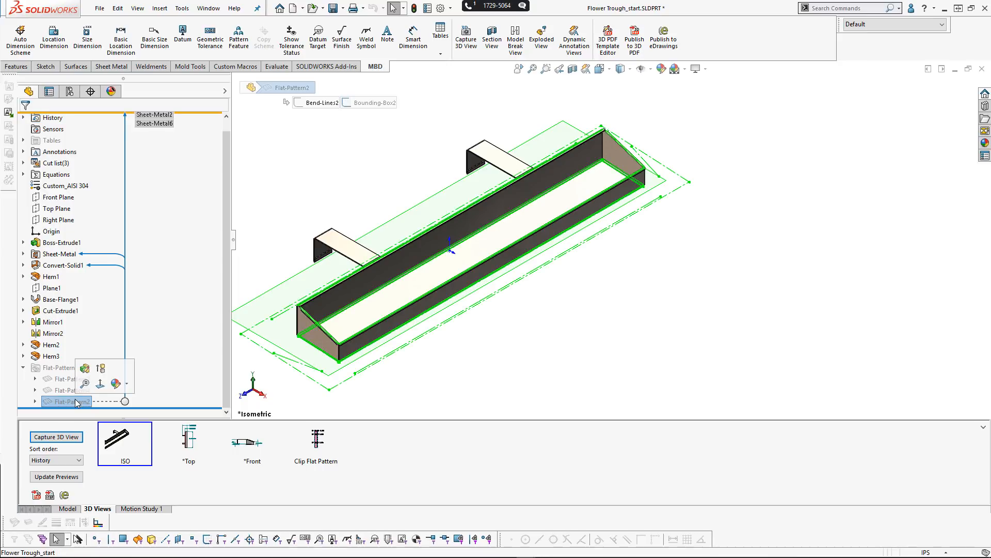
right_click(66, 401)
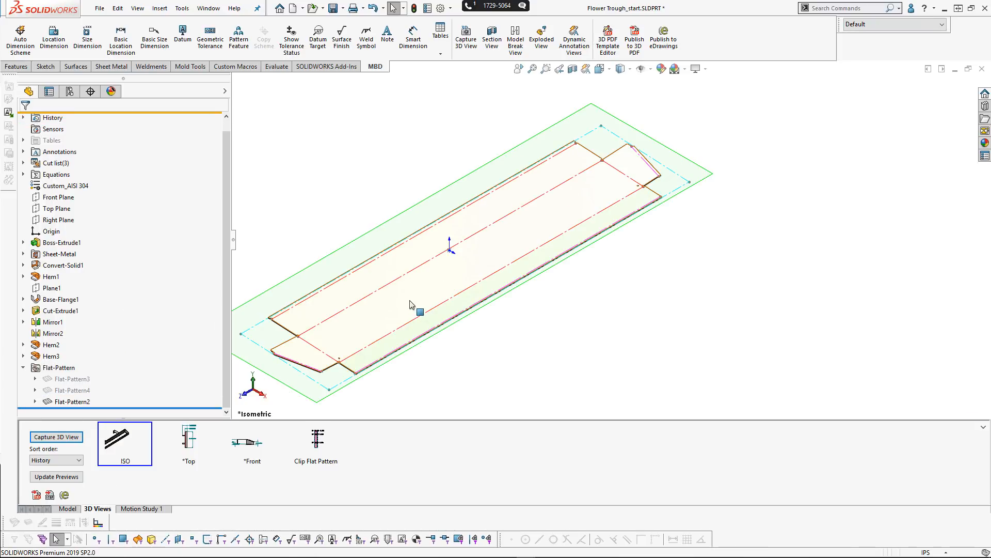
left_click(72, 401)
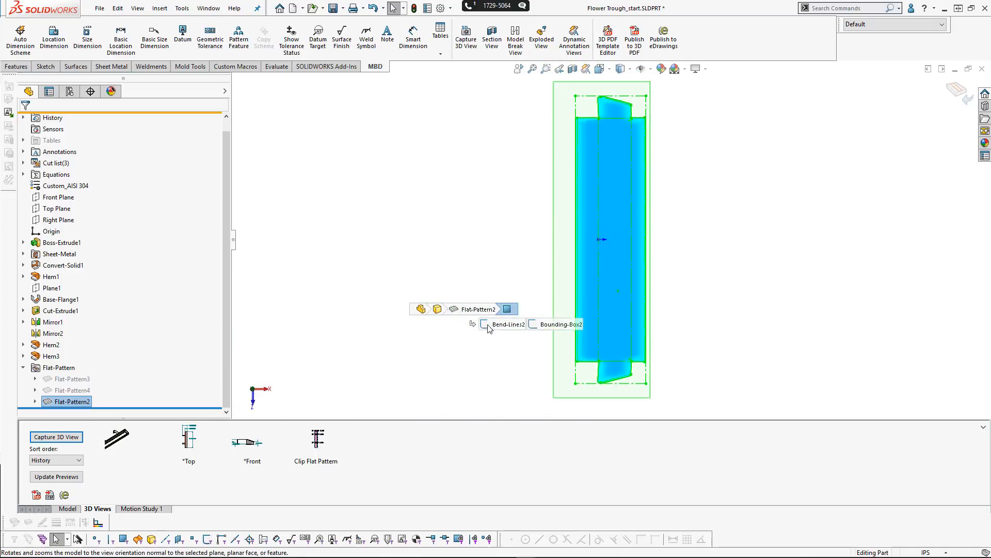
left_click(73, 402)
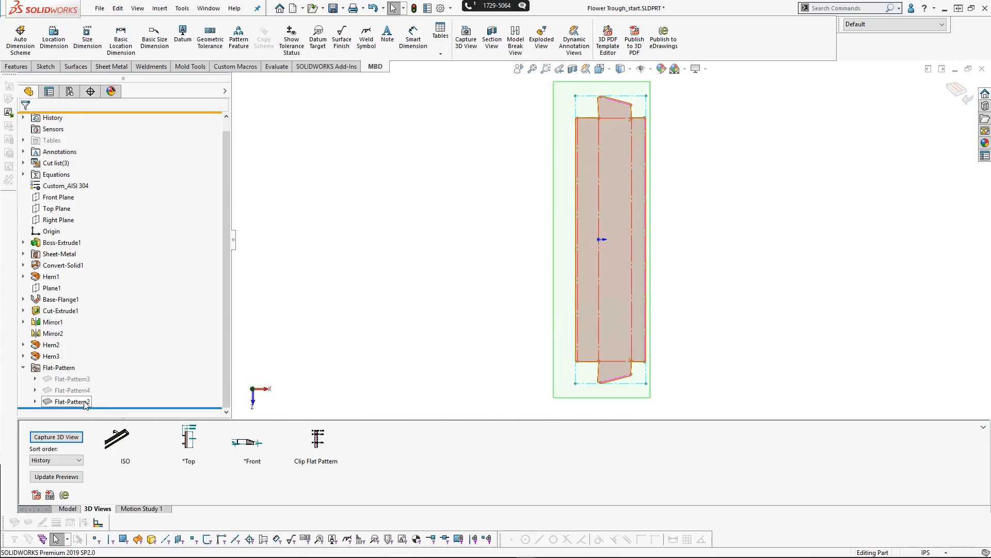
right_click(69, 402)
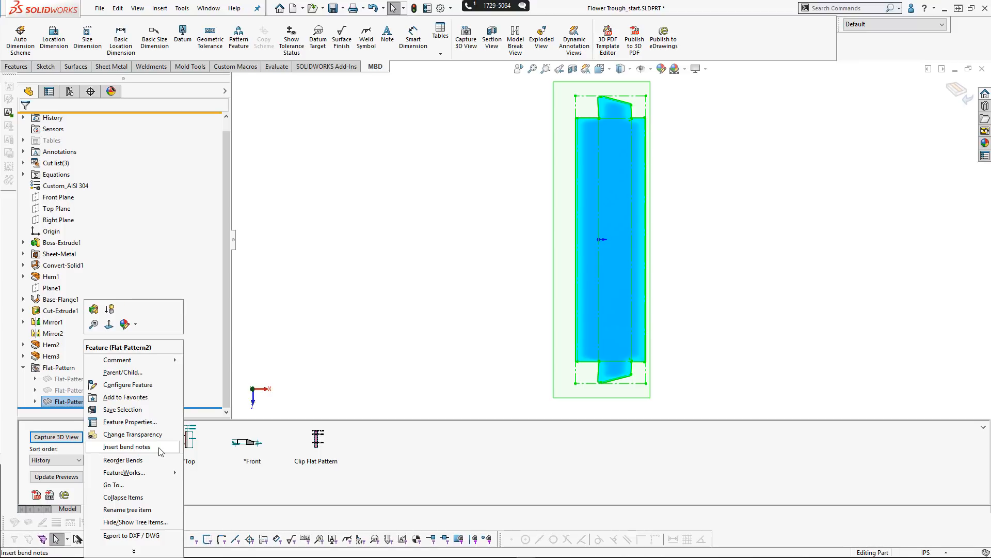
Insert bend notes on the Flat-Pattern2 blank showing direction, angle and radius
left_click(524, 286)
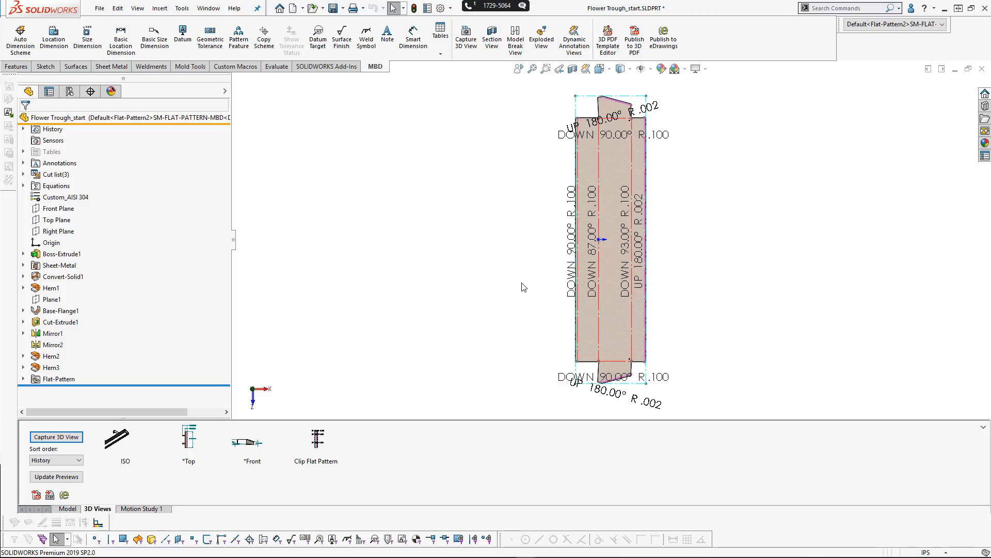
mouse_move(524, 288)
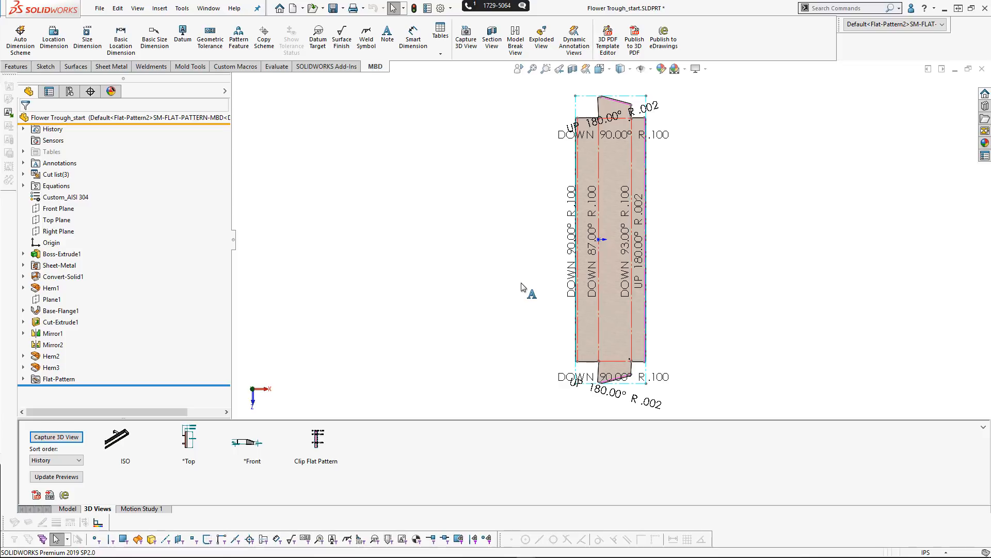
mouse_move(494, 307)
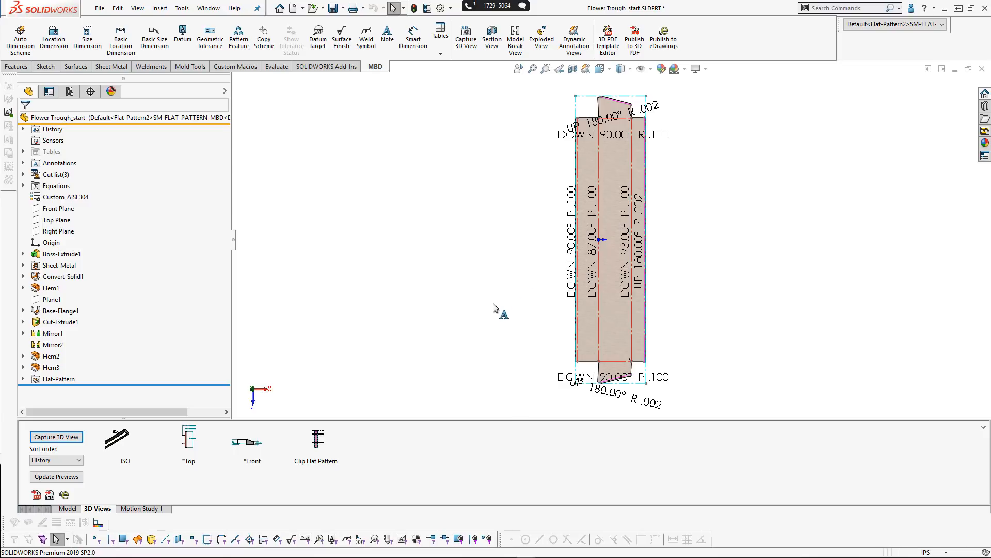
mouse_move(477, 245)
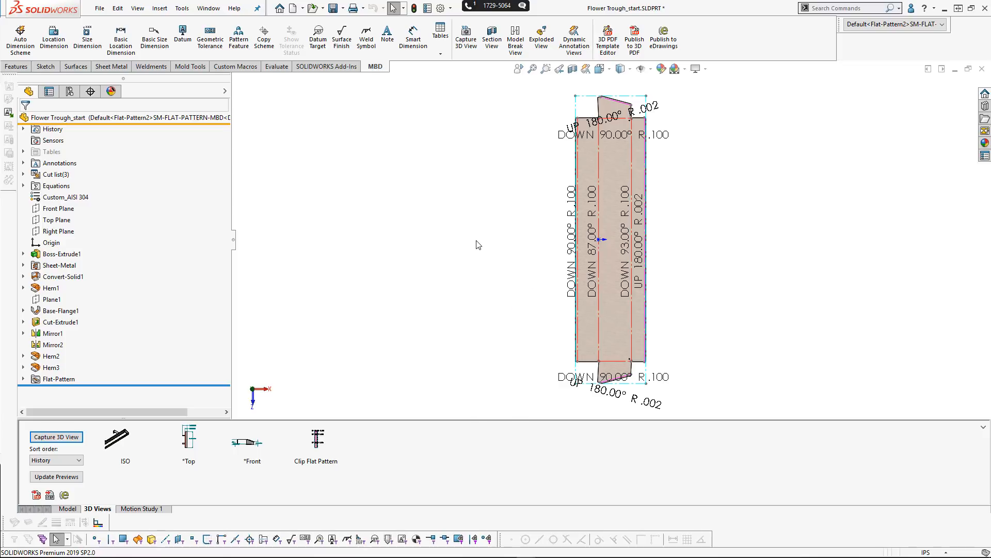
Start a bend table from Insert > Tables with All uppercase text and accept its settings
left_click(159, 9)
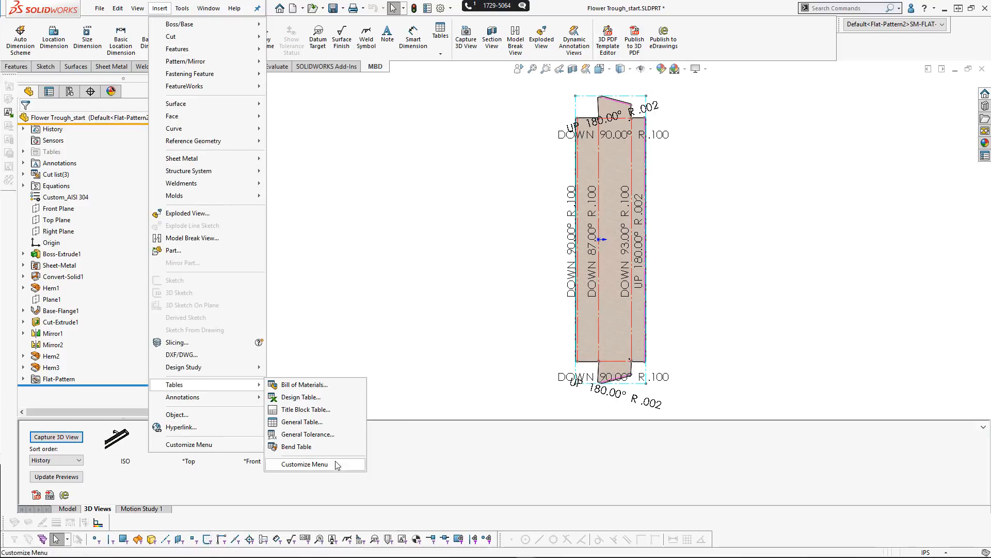
mouse_move(394, 224)
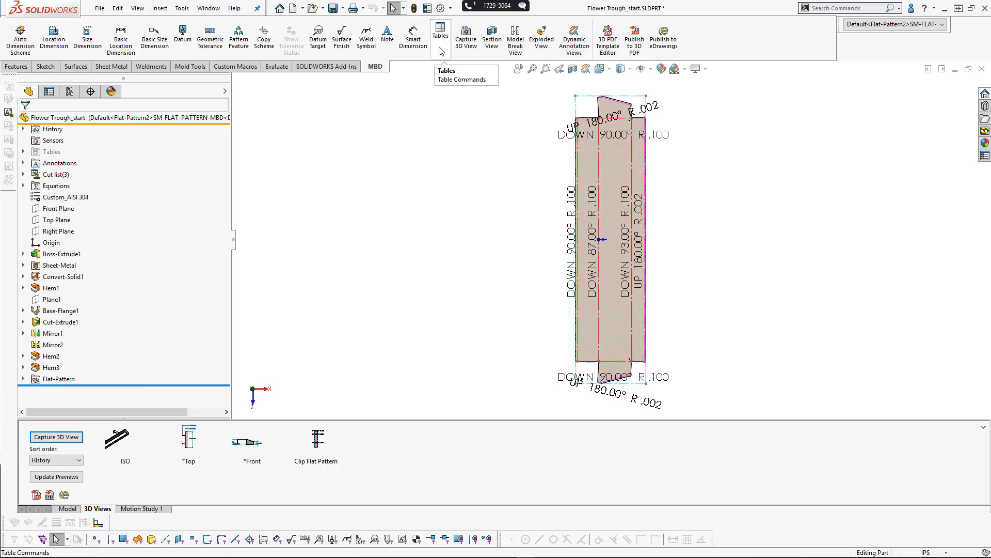
left_click(440, 33)
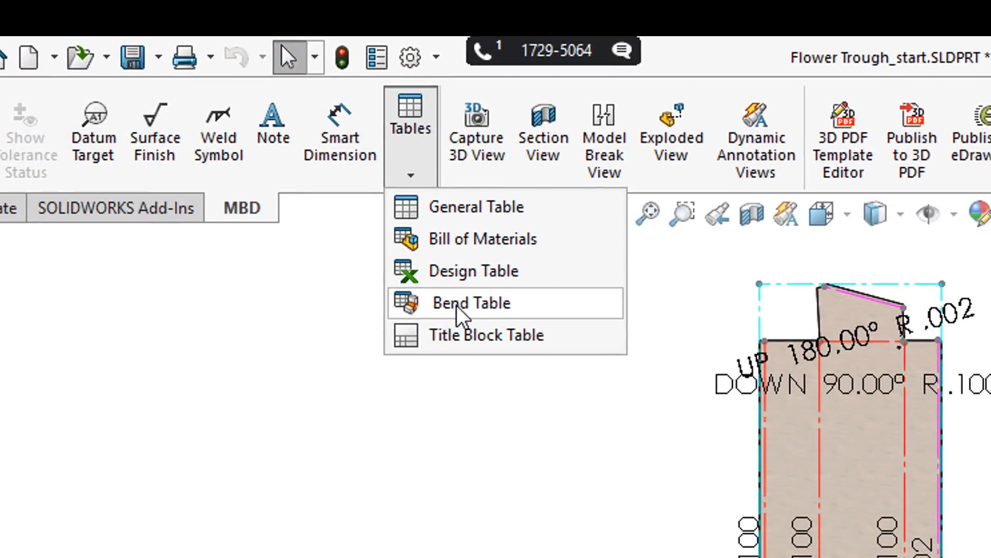
left_click(471, 303)
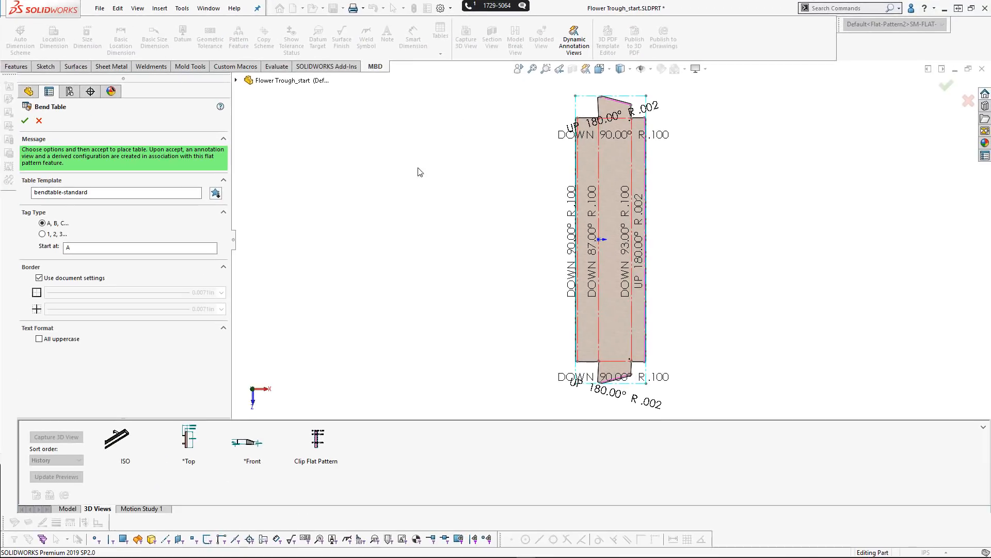
mouse_move(44, 348)
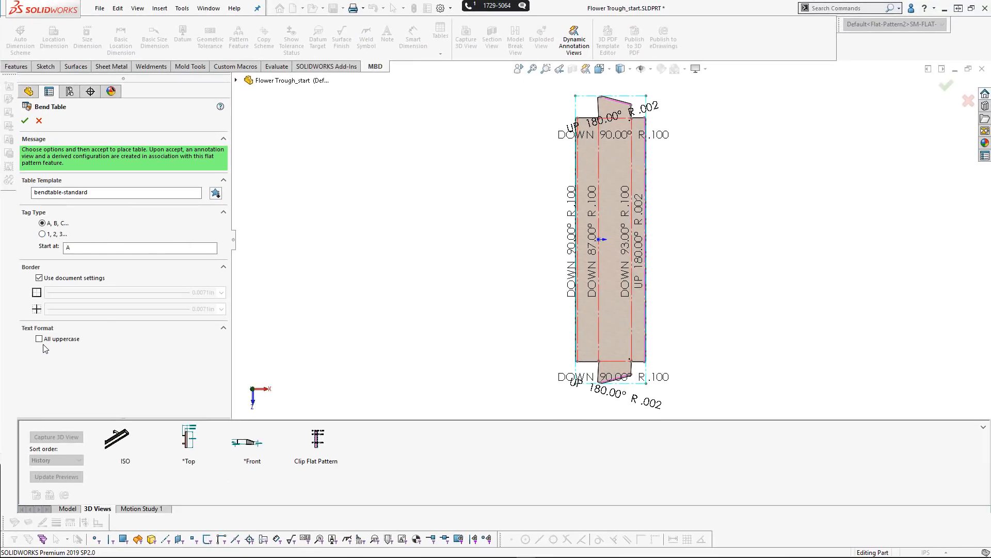
left_click(39, 339)
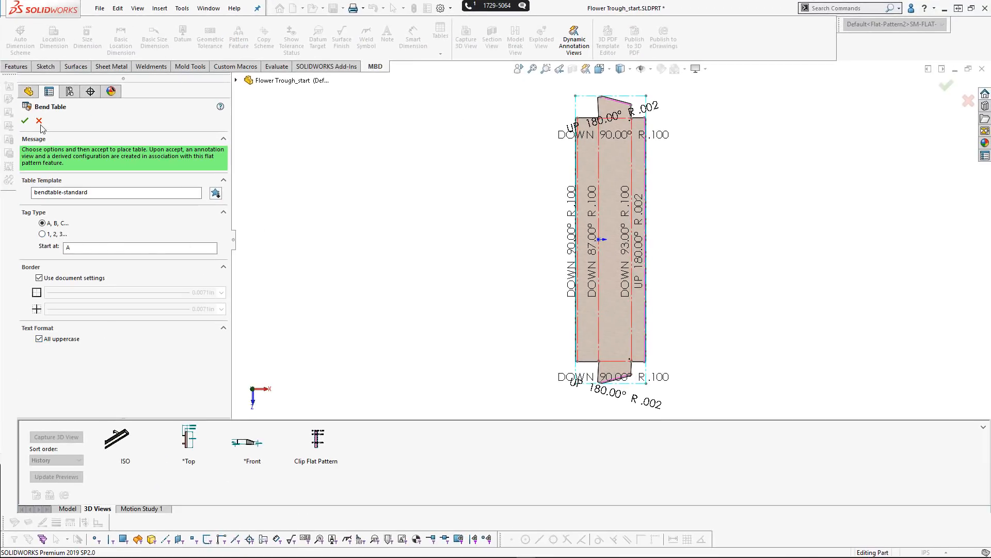
left_click(25, 121)
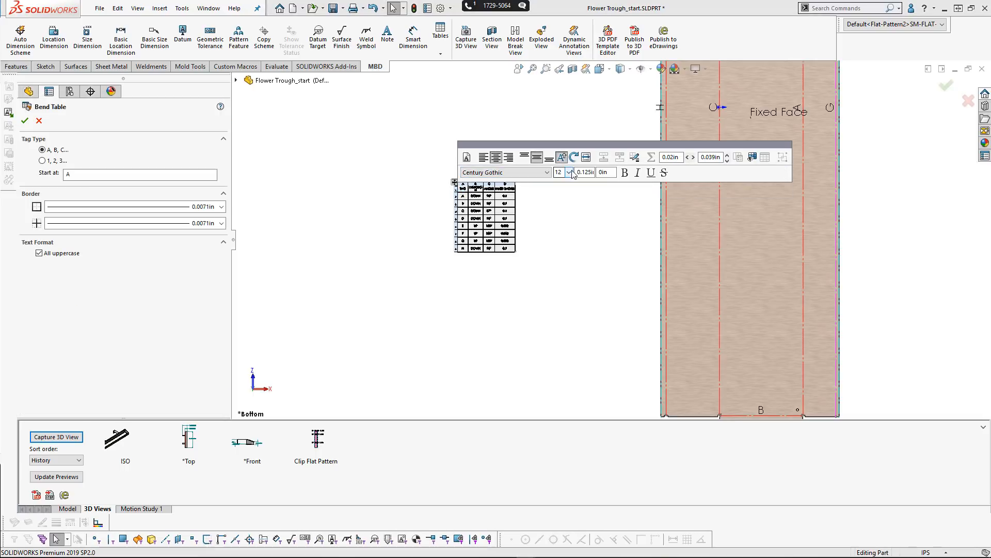
Place the A–H bend table beside the flat pattern with enlarged text and finish formatting
left_click(568, 172)
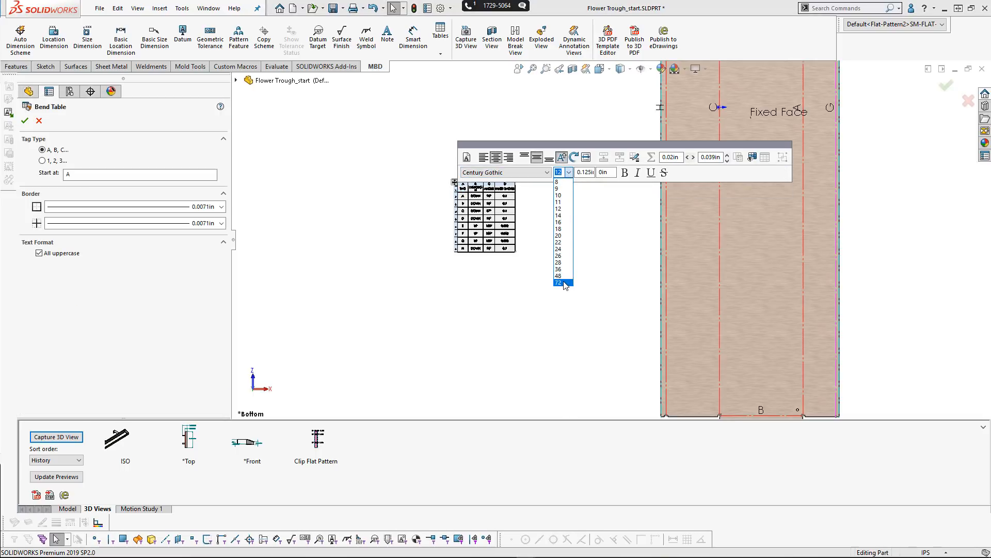
left_click(559, 283)
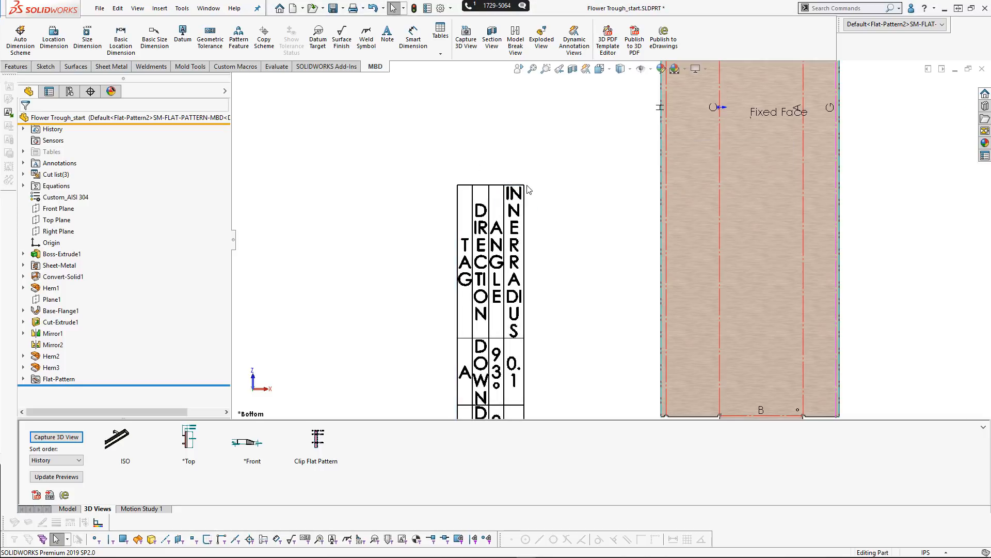
double_click(513, 243)
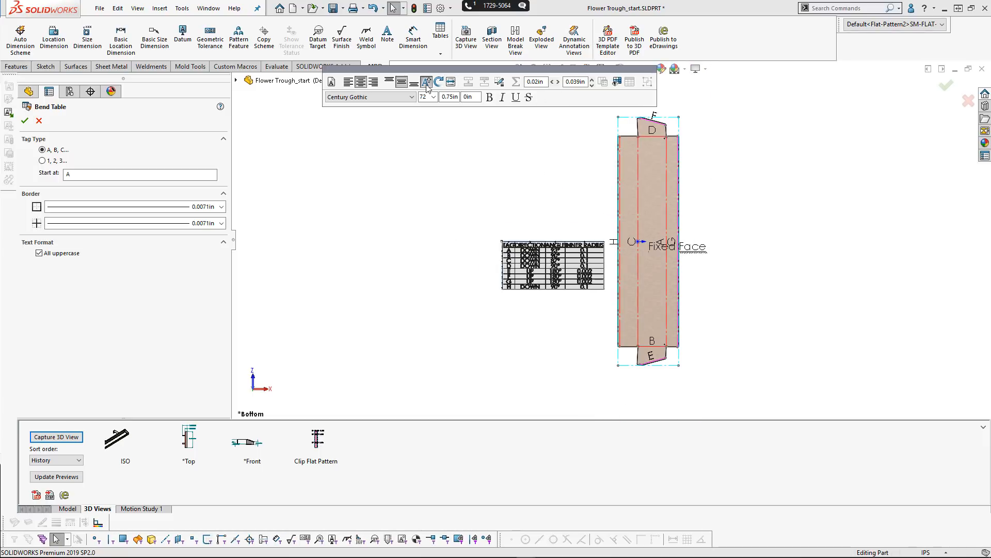
mouse_move(441, 76)
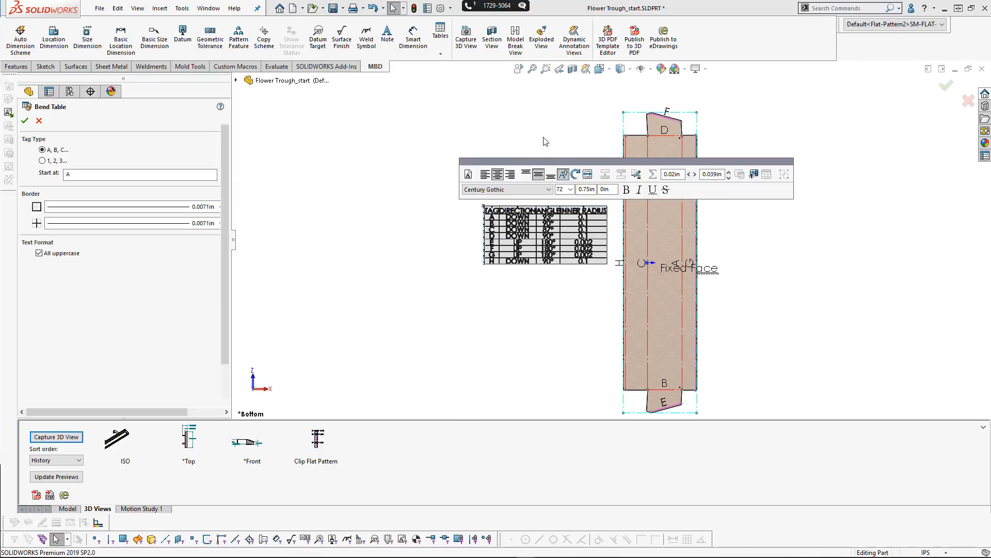
left_click(25, 121)
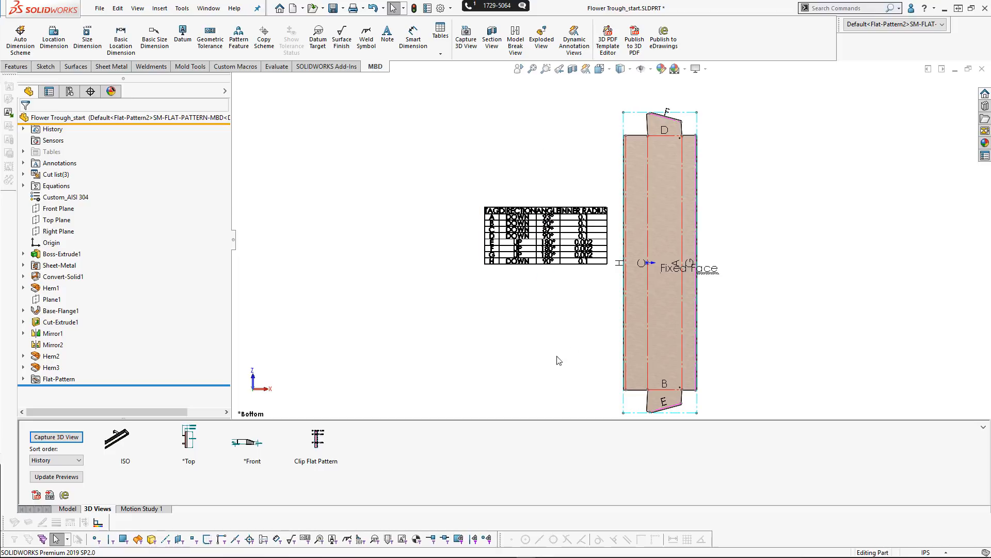
Capture the bend-tabled flat pattern as 3D view 'Flower Bed Flat Pattern'
left_click(24, 164)
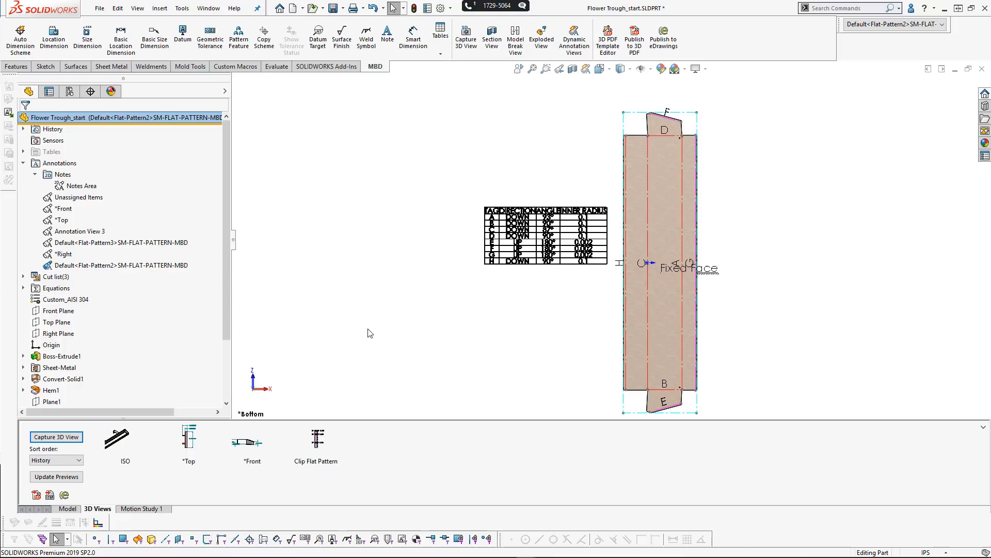
mouse_move(219, 400)
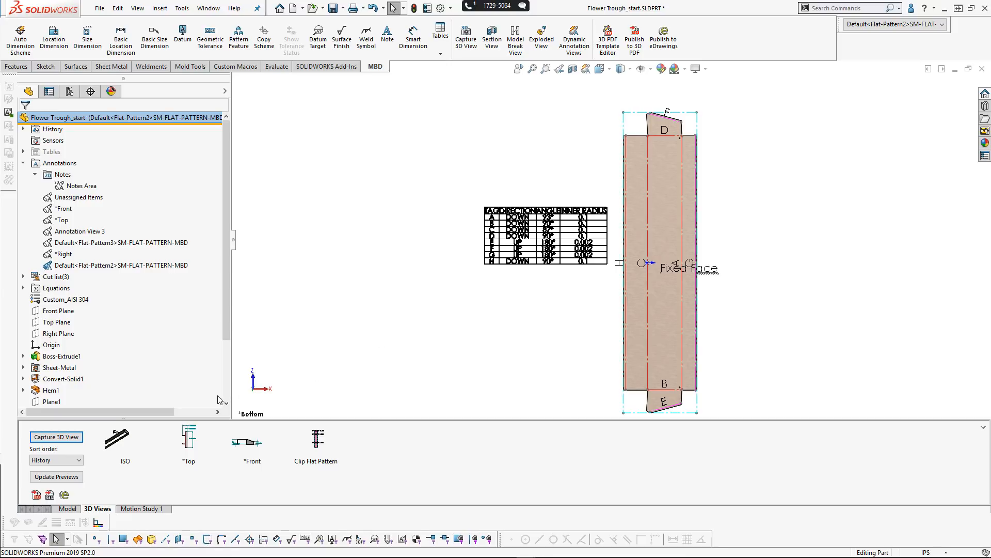
left_click(55, 437)
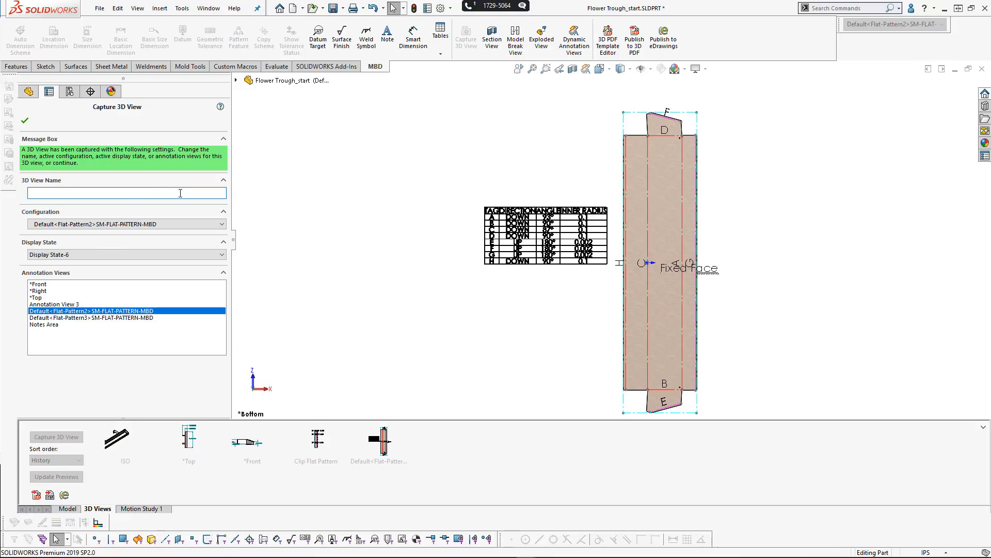
type("Flower Be")
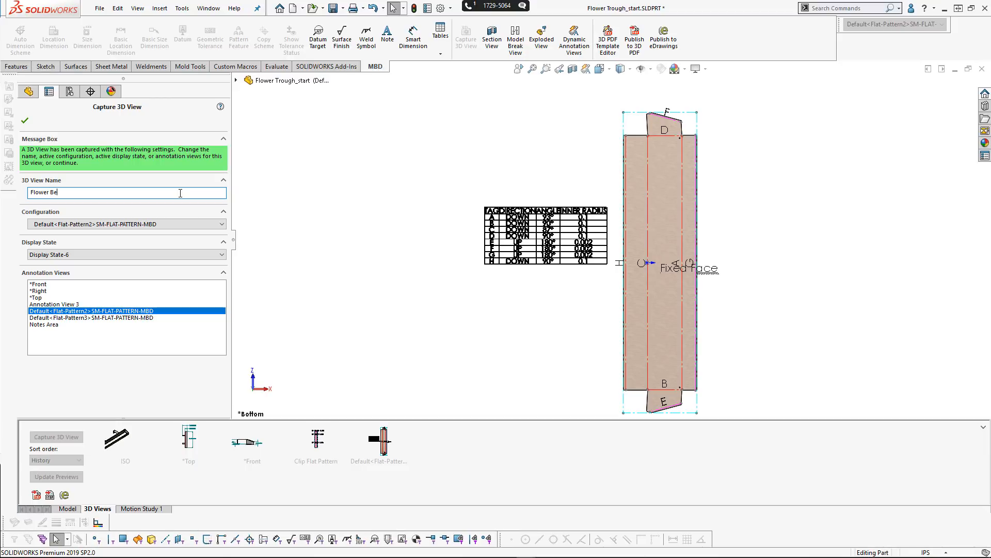
type("d Flat Pa")
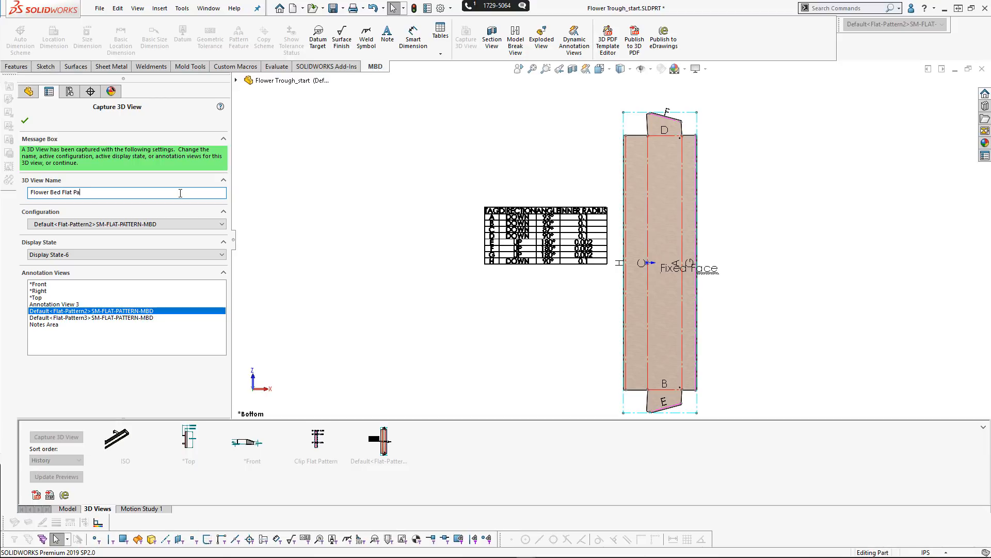
type("ttern")
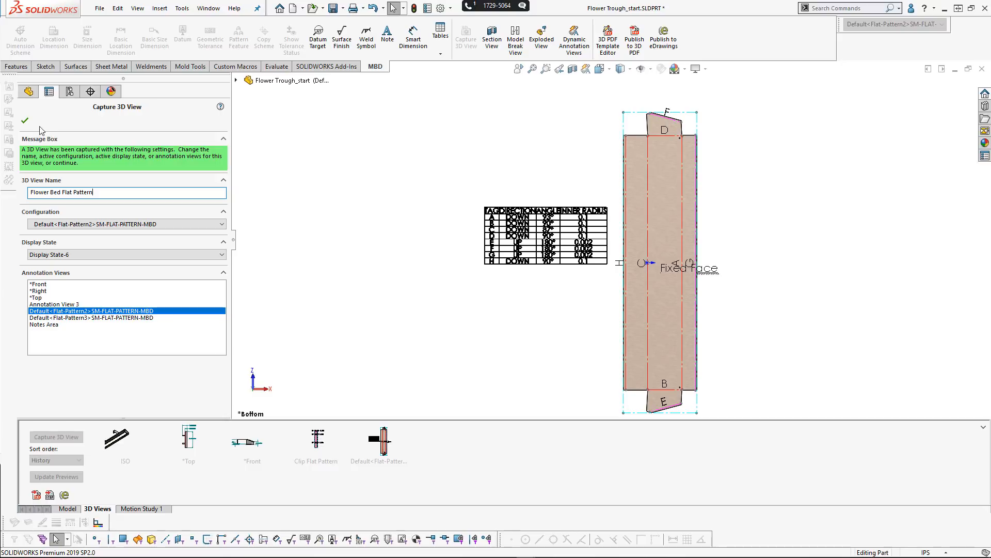
left_click(25, 120)
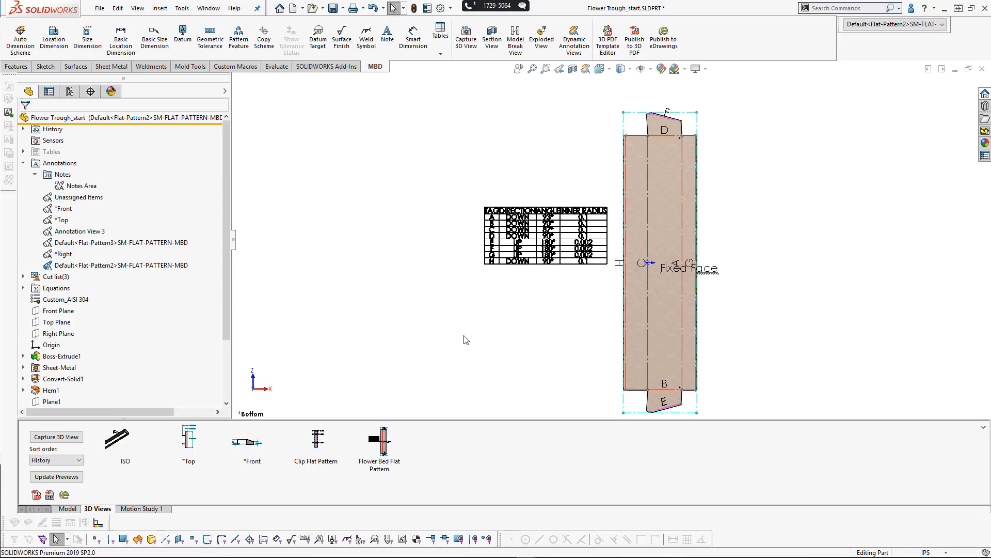
mouse_move(382, 450)
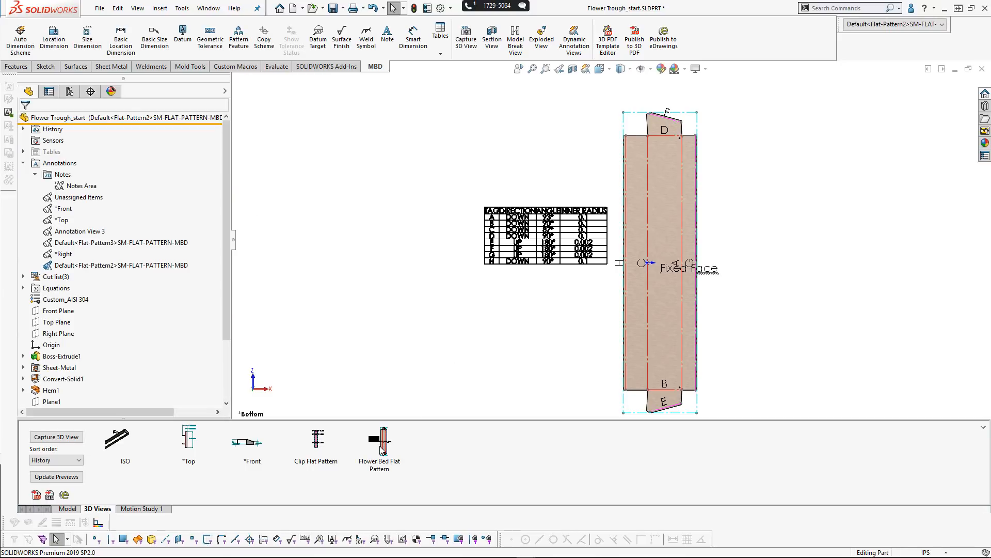
right_click(379, 439)
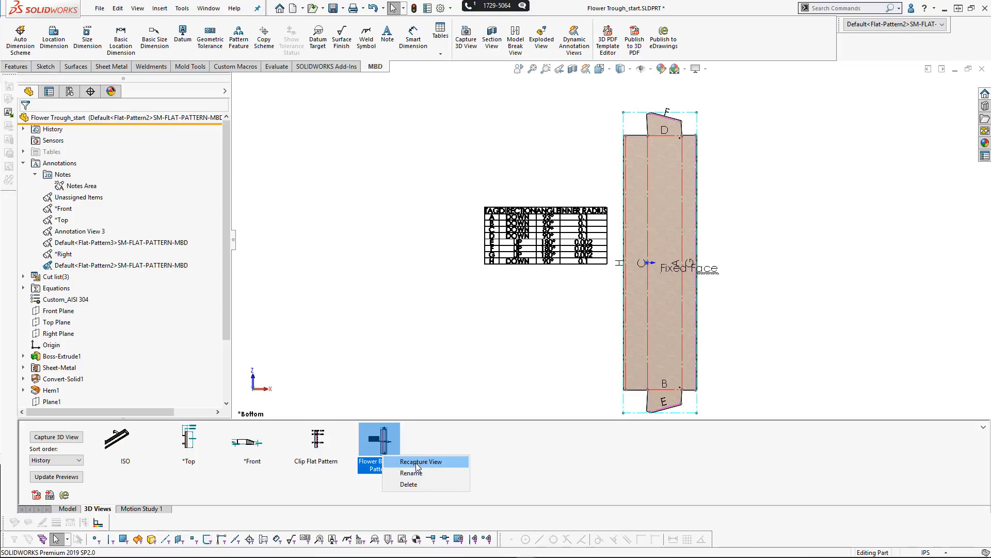
mouse_move(456, 468)
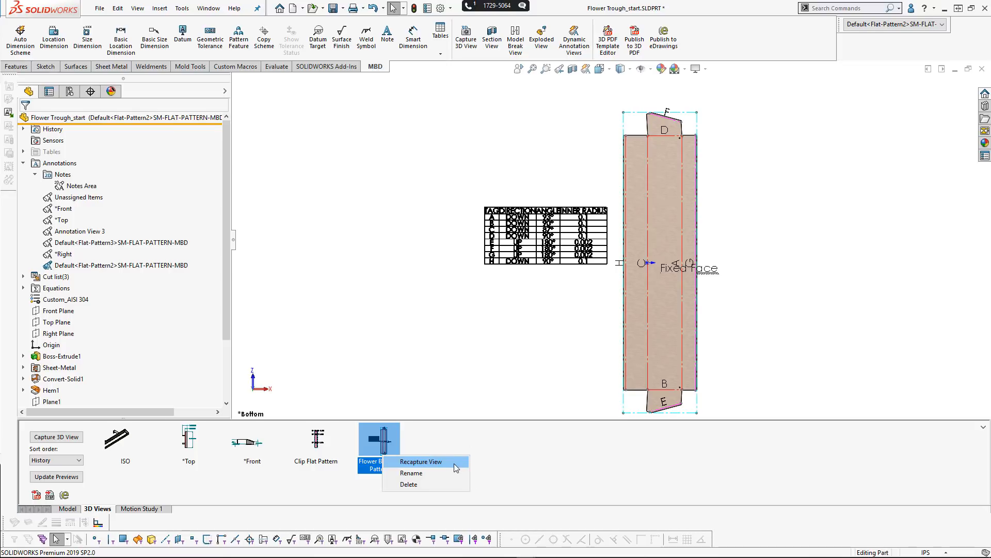
left_click(422, 460)
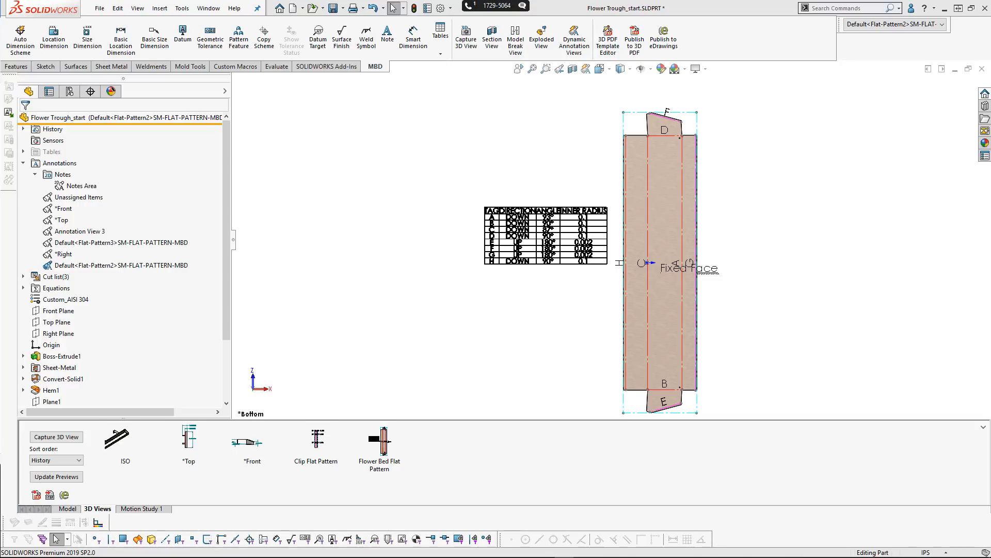
mouse_move(634, 36)
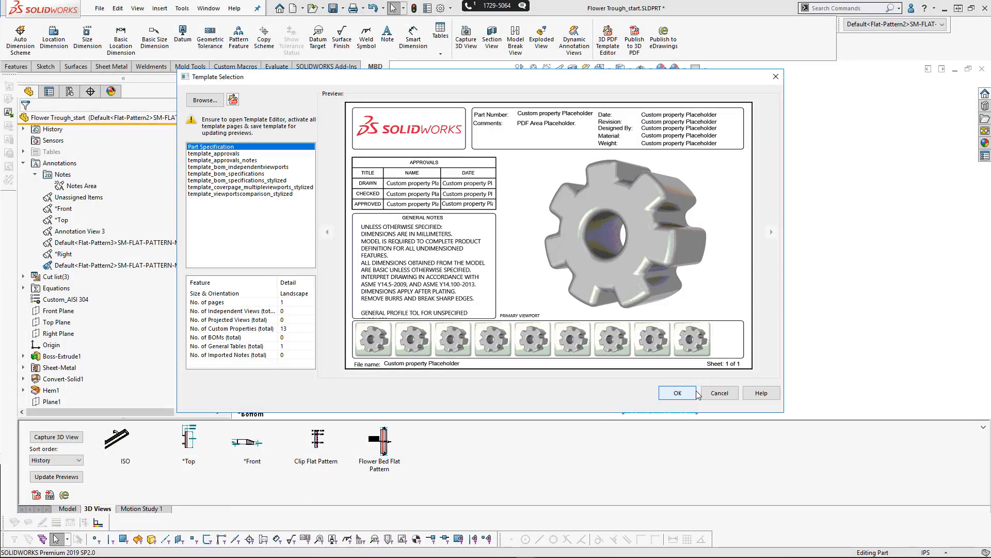
Accept the Part Specification template and choose the primary view for the PDF page
left_click(677, 392)
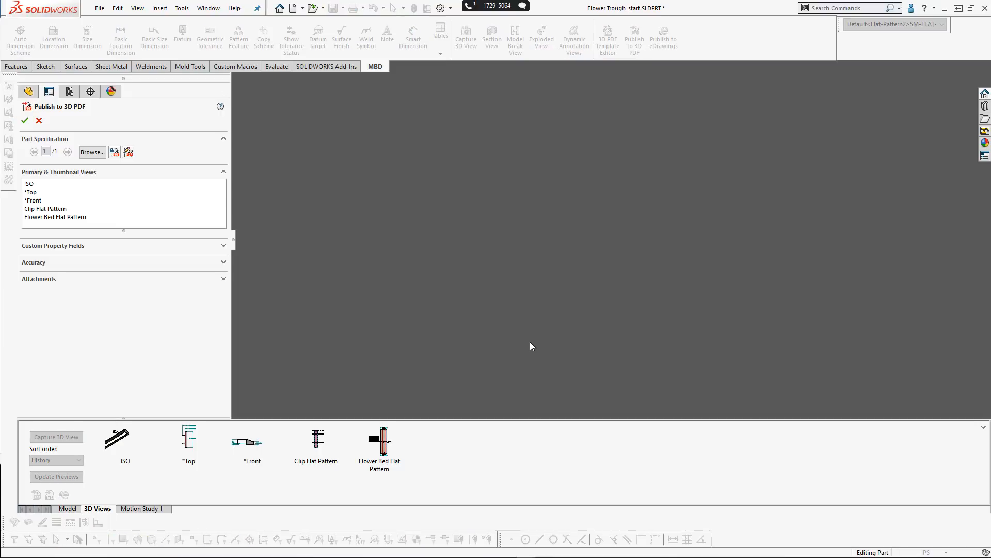
mouse_move(30, 187)
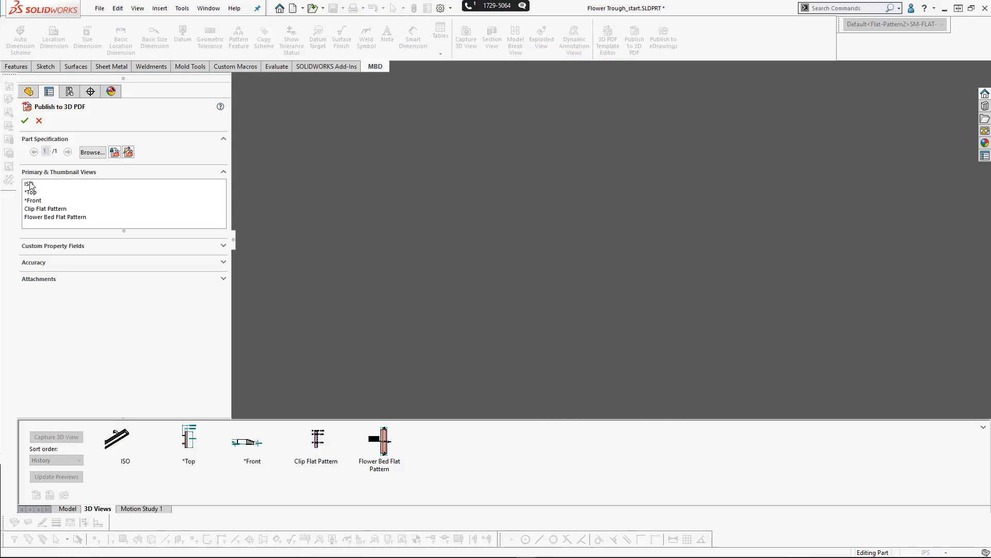
left_click(29, 184)
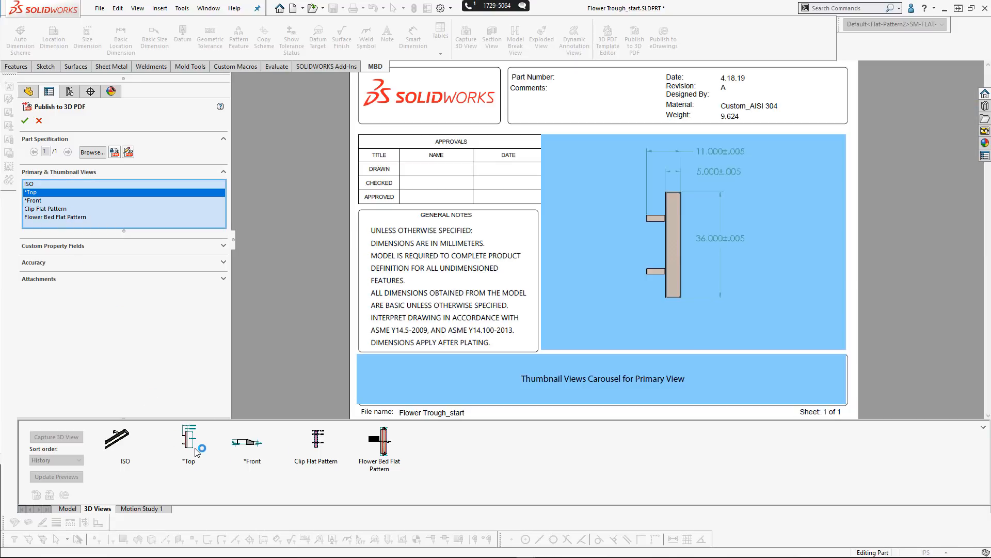
mouse_move(250, 451)
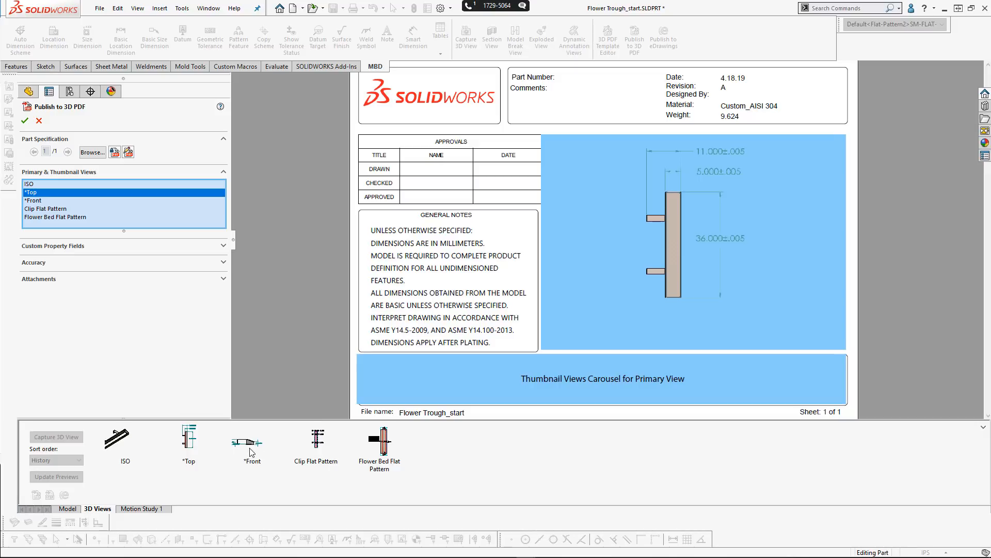
mouse_move(246, 451)
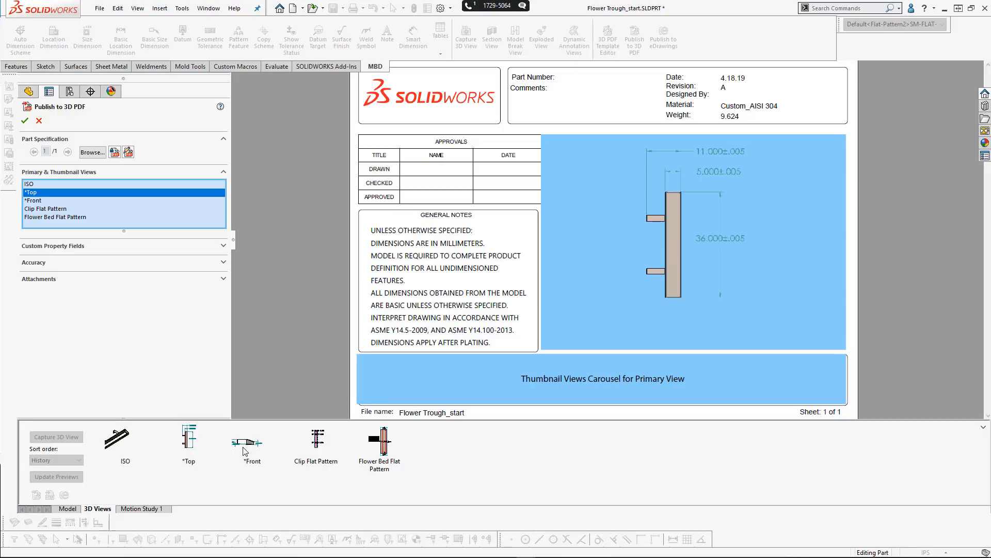
mouse_move(267, 390)
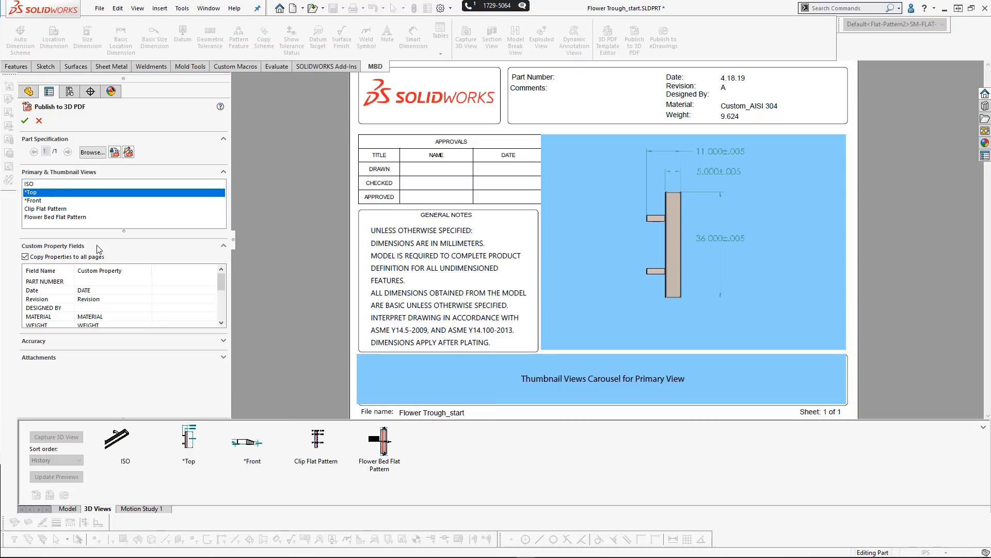
mouse_move(146, 306)
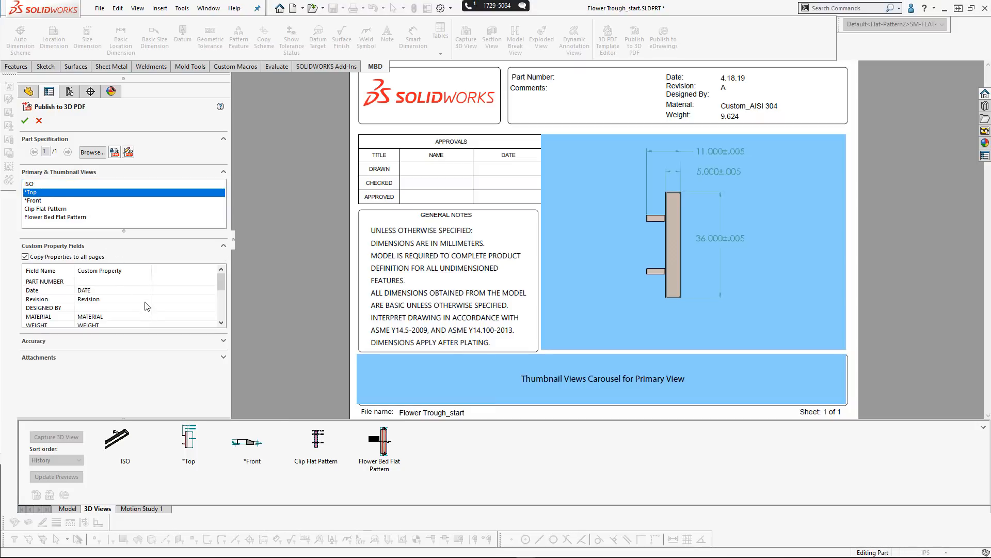
mouse_move(168, 299)
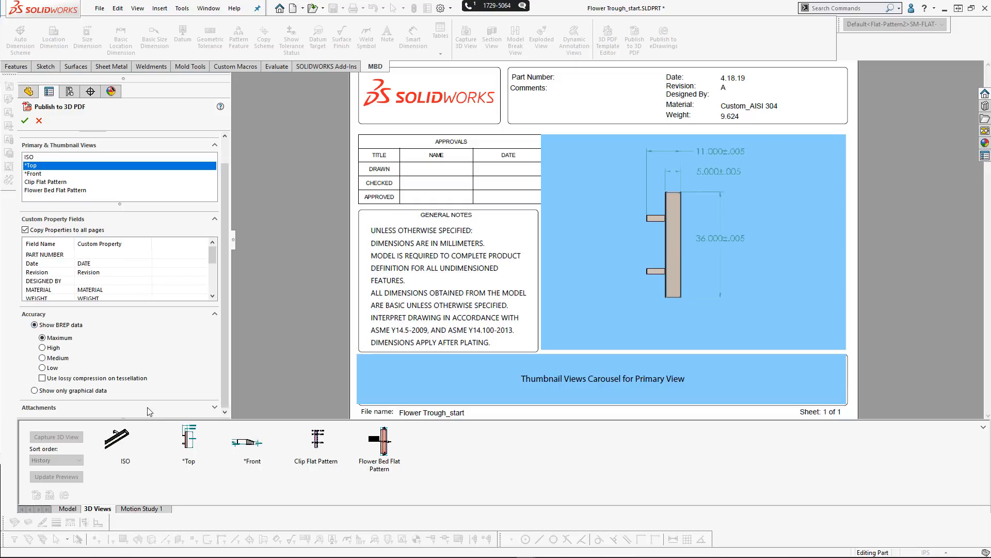
Enable 'Create and attach STEP 242' under Attachments in the Publish to 3D PDF panel
scroll("down", 3)
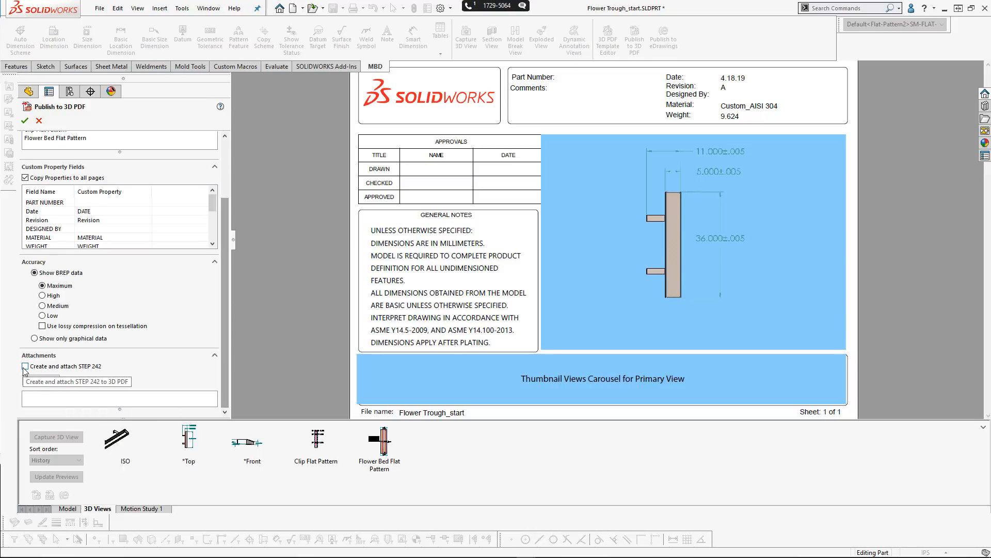
left_click(24, 366)
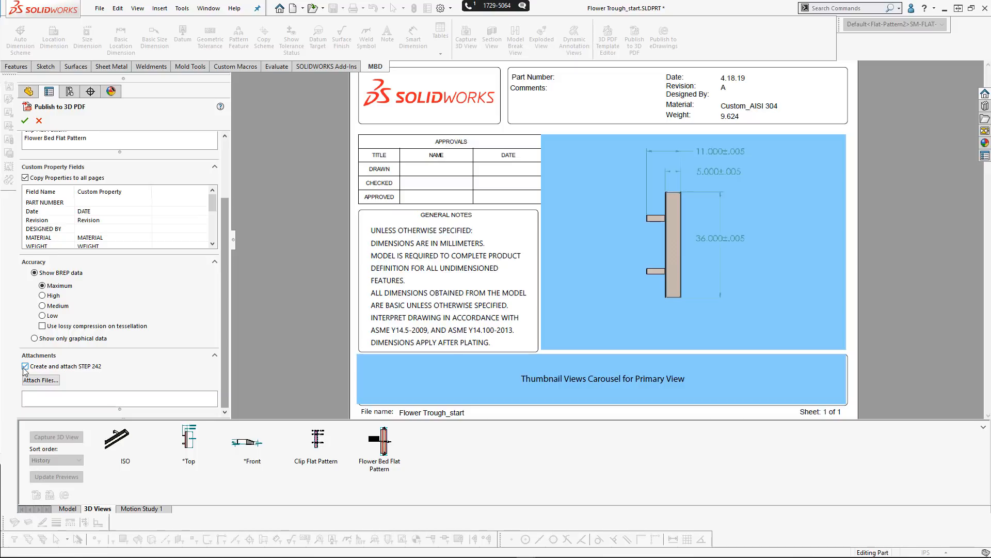
left_click(25, 365)
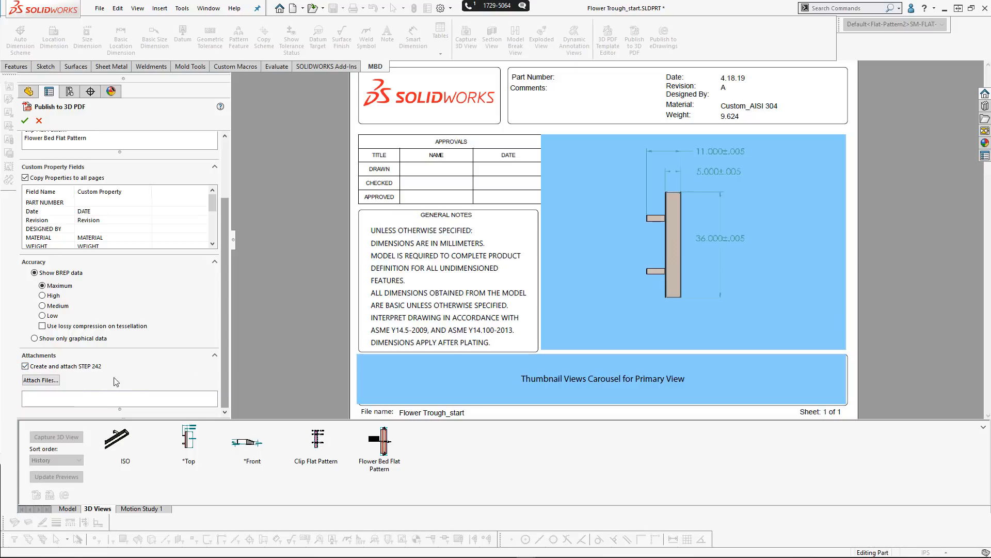
scroll("up", 3)
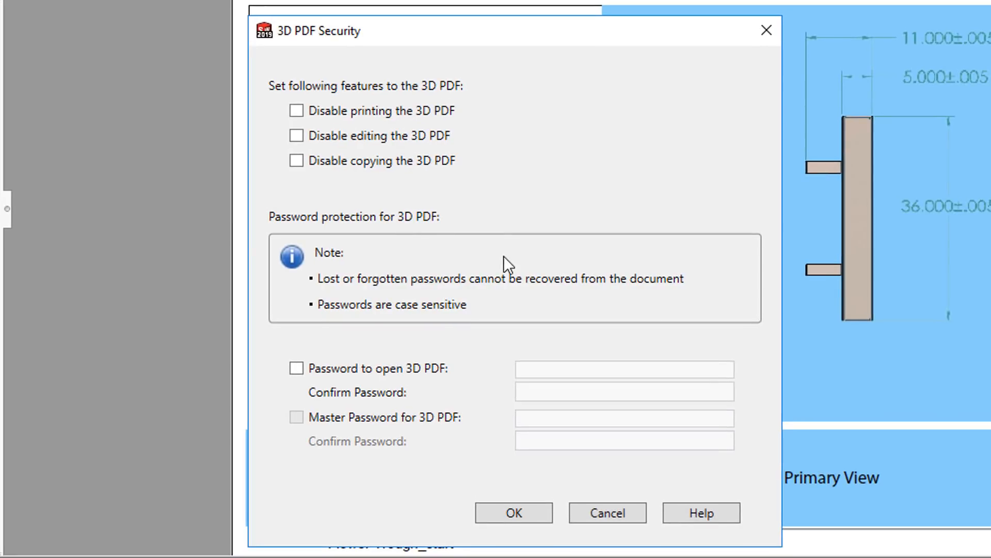
mouse_move(536, 215)
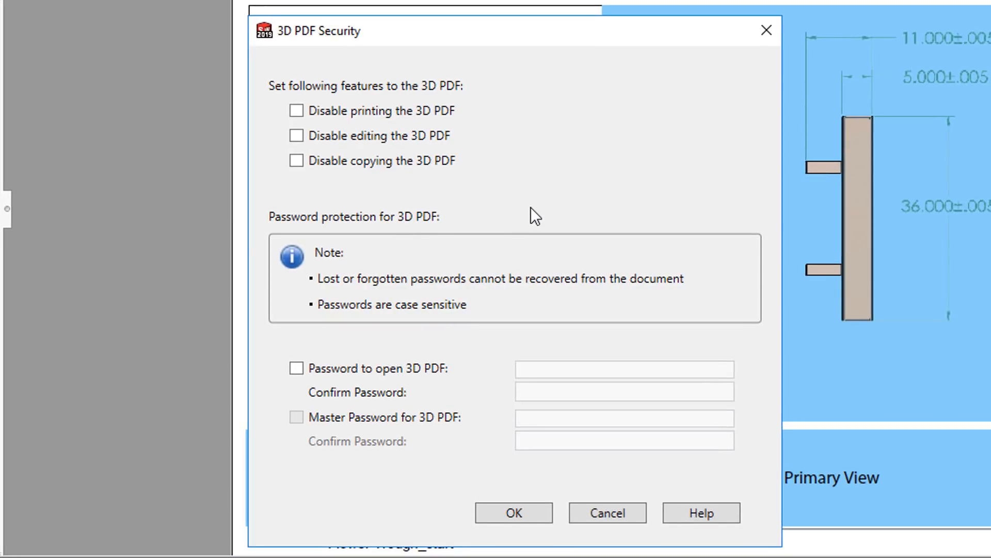
mouse_move(581, 323)
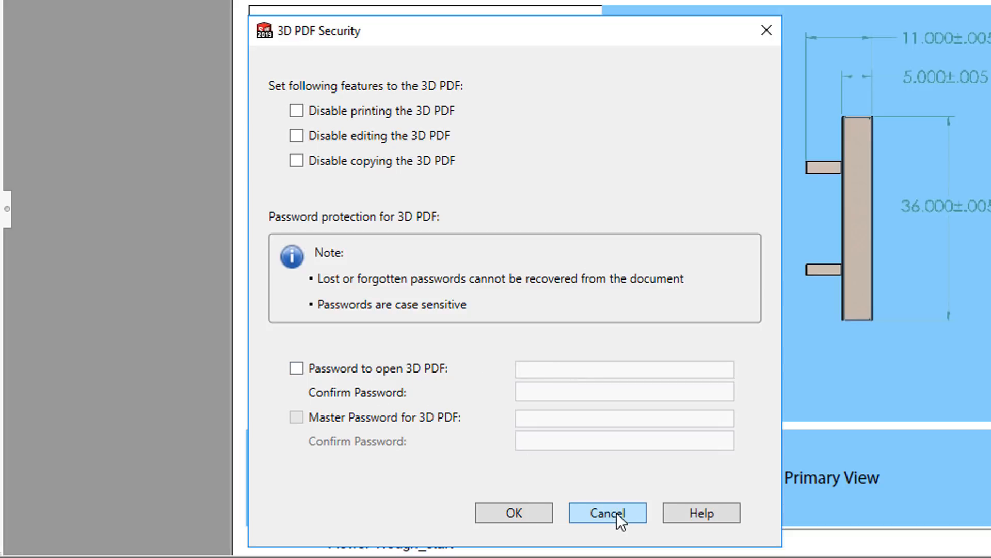
left_click(606, 512)
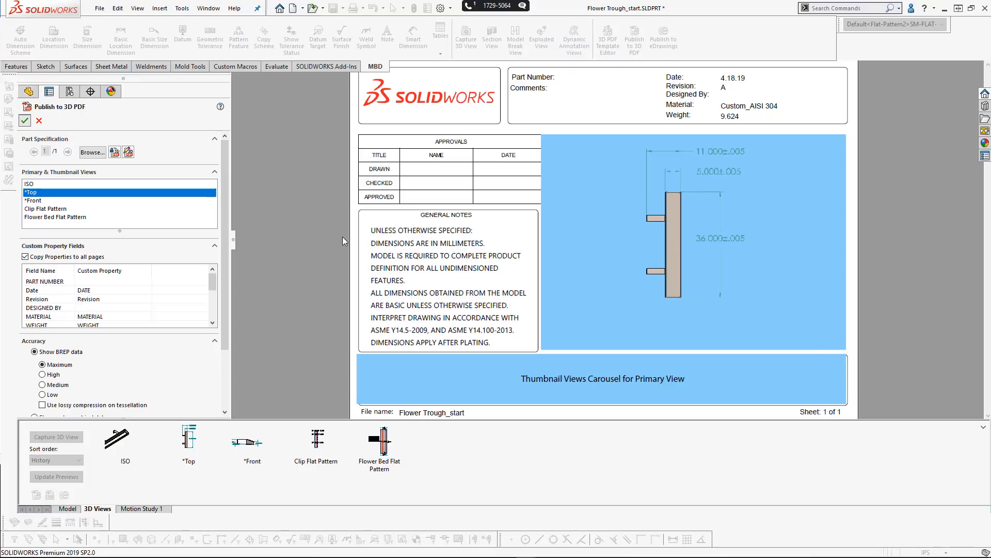
Publish and save the part as Flower Trough.pdf in the Insert Bend Tables into MBD 2019 folder
left_click(24, 120)
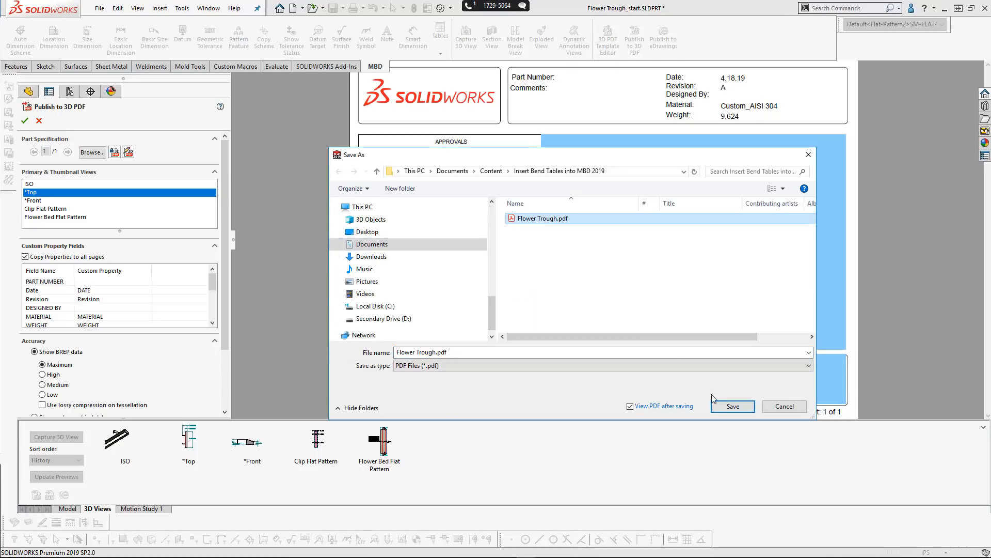
left_click(732, 406)
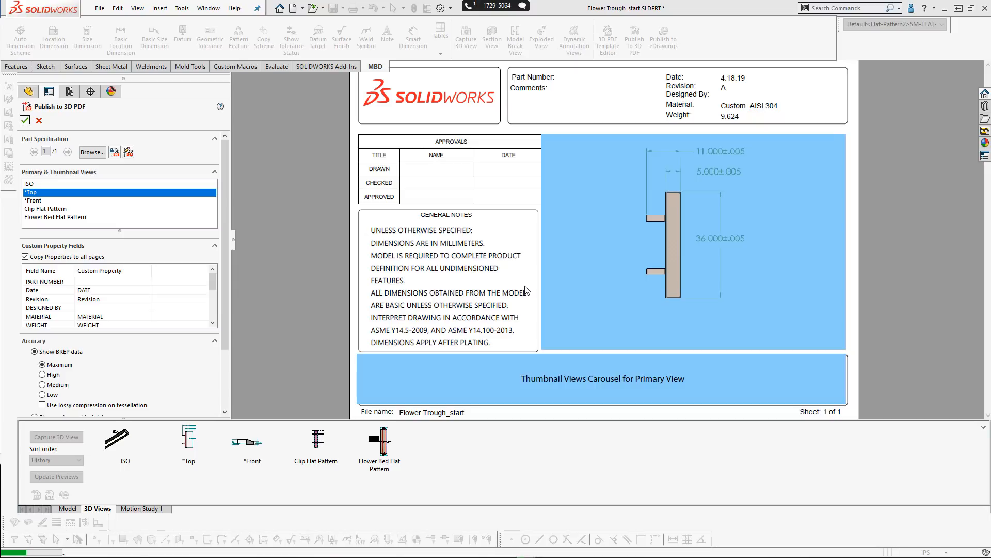
left_click(24, 121)
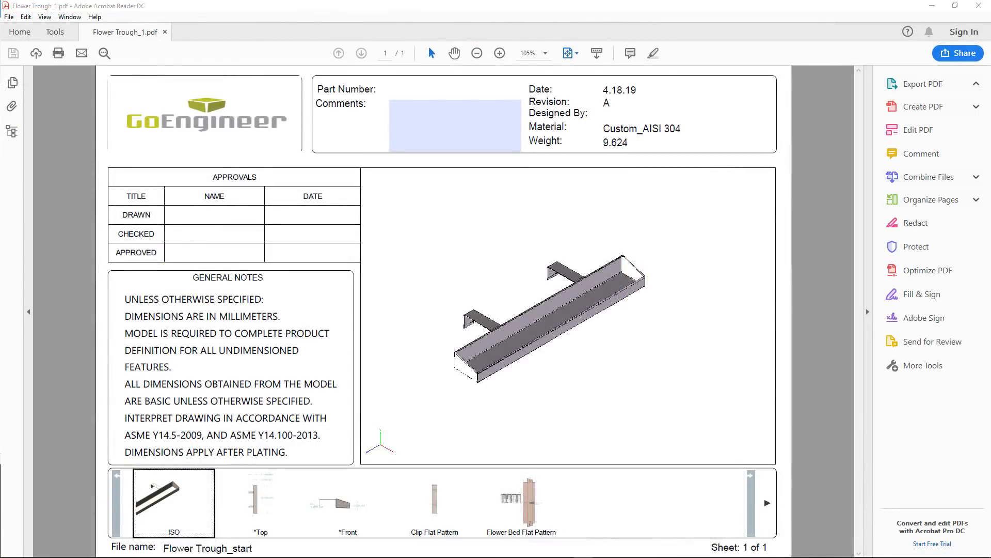
mouse_move(695, 507)
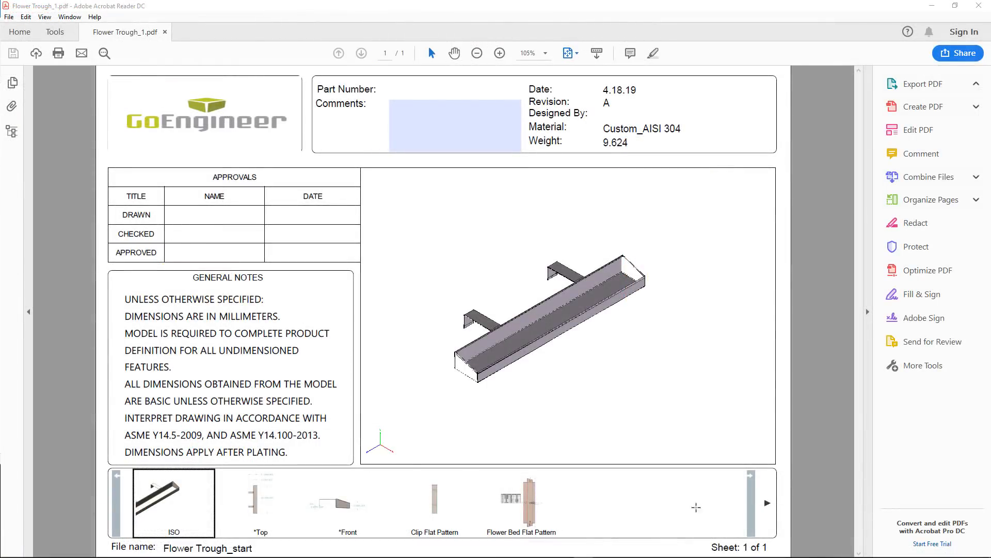